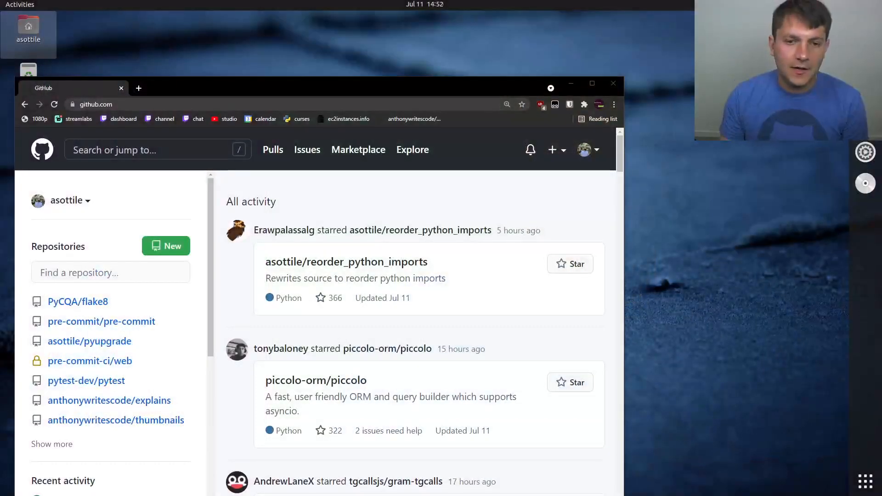
pyautogui.moveTo(386, 193)
pyautogui.write('github.com/pre-commit')
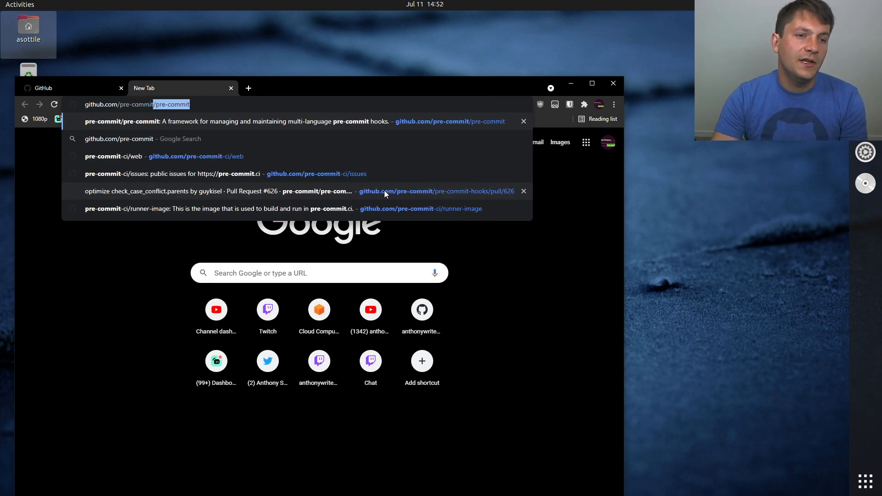
# Open the pre-commit-ci/web repository and look through its file list down to the README.
pyautogui.click(128, 155)
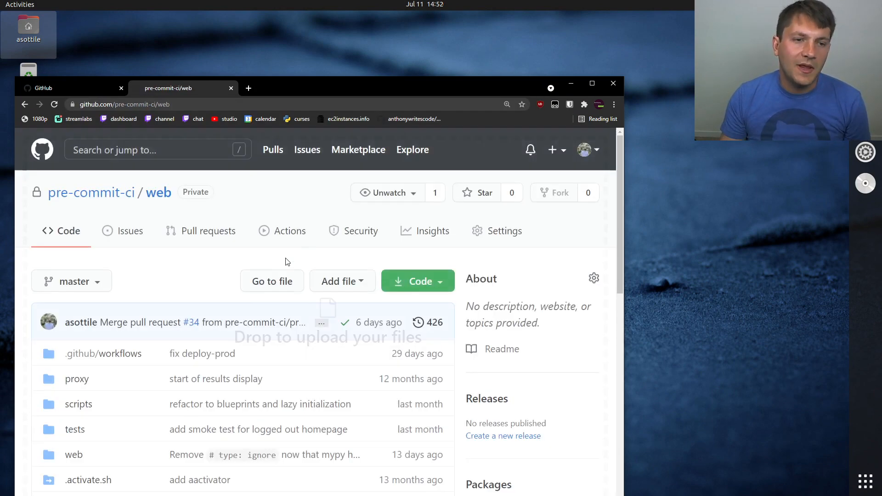
pyautogui.scroll(-3)
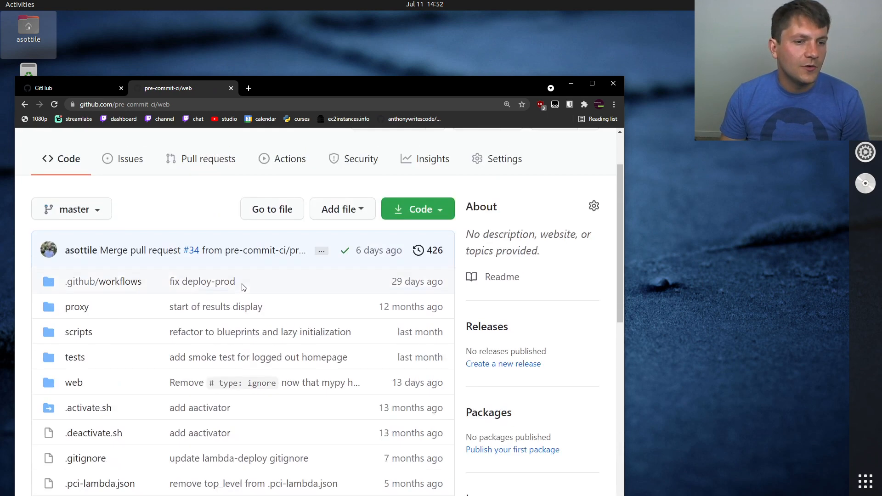
pyautogui.scroll(-3)
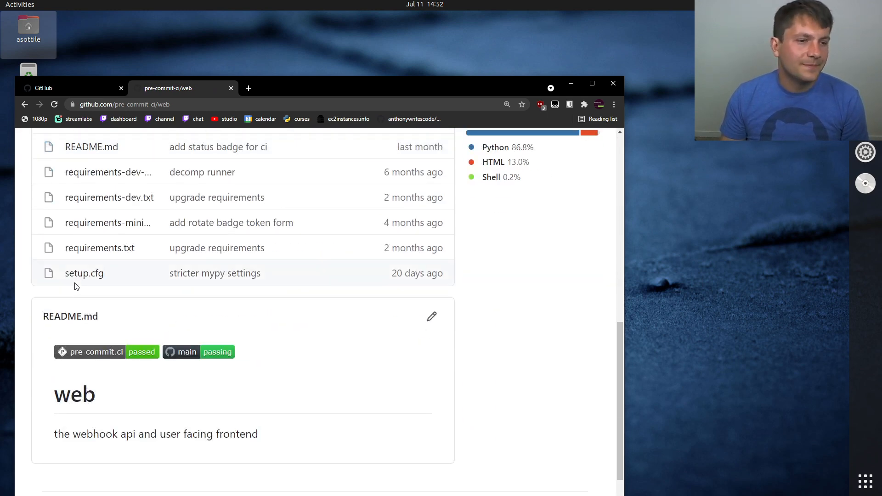
# Edit README.md adding a 'hello hello wo…' line, with the commit set to a new branch.
pyautogui.click(431, 316)
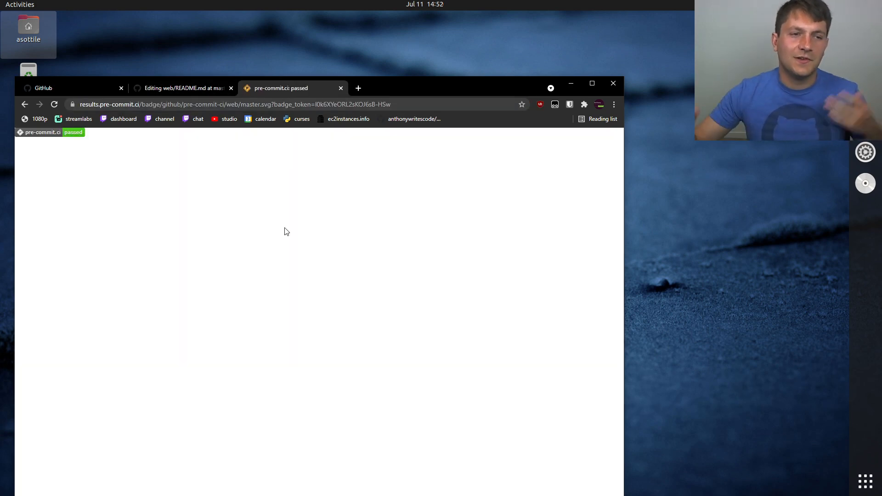
pyautogui.moveTo(264, 96)
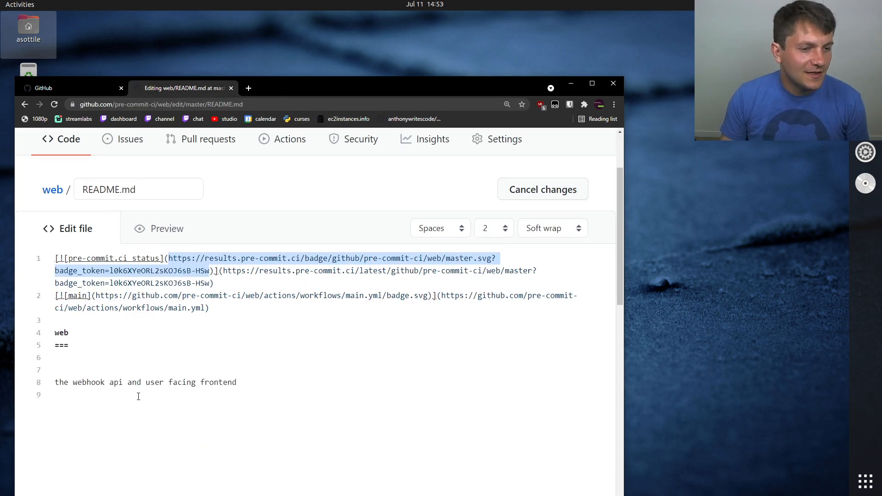
pyautogui.write('he')
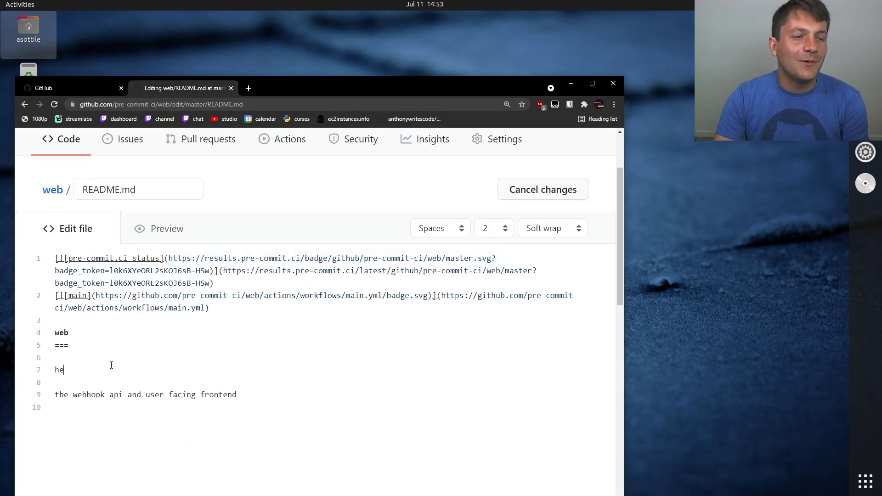
pyautogui.write('llo hello wo')
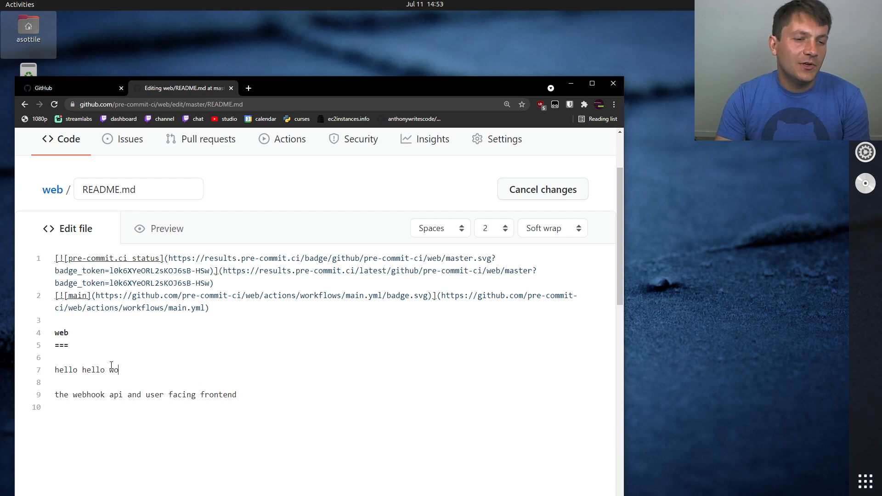
pyautogui.scroll(-3)
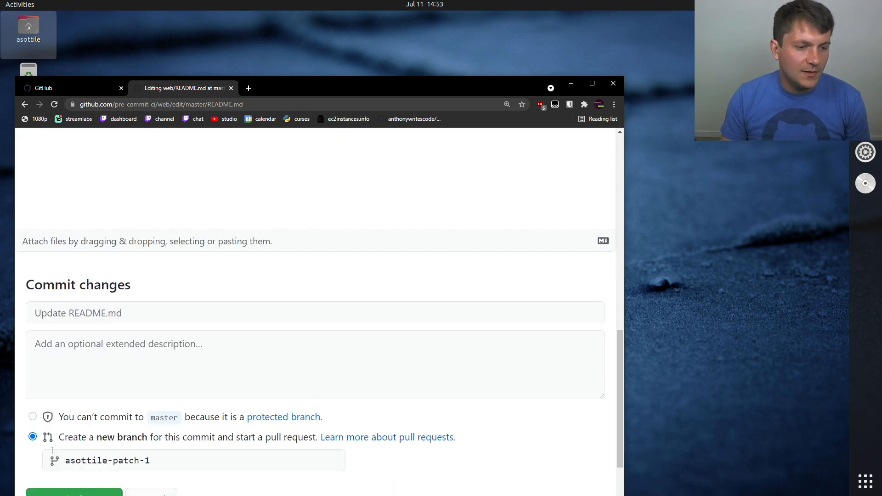
pyautogui.scroll(-3)
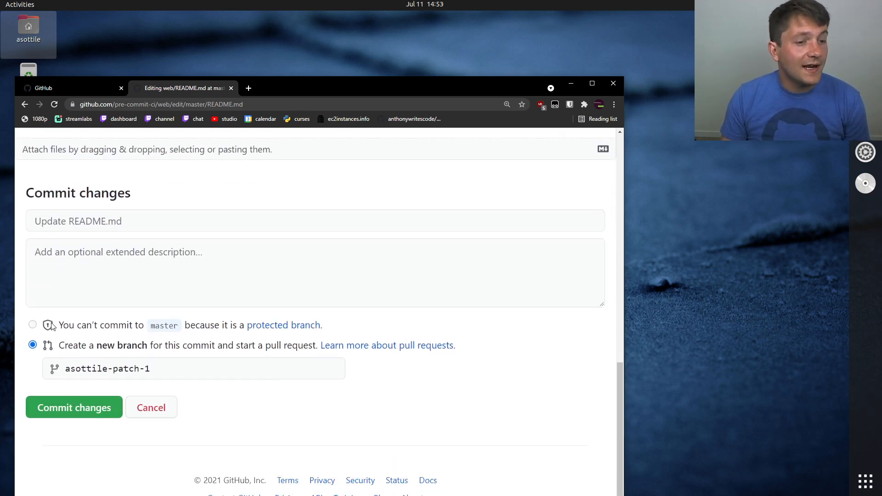
pyautogui.moveTo(265, 331)
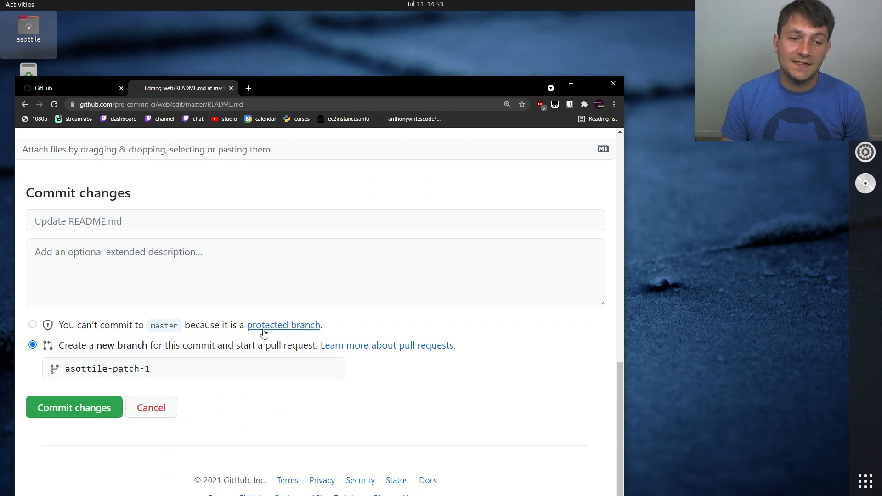
pyautogui.moveTo(92, 329)
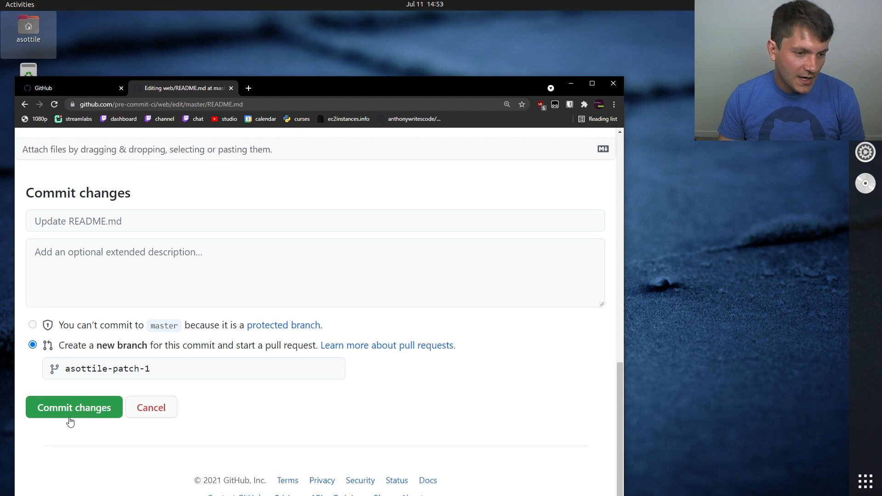
# Commit the README change to branch asottile-patch-1 and create pull request #35 'Update README.md'.
pyautogui.click(73, 407)
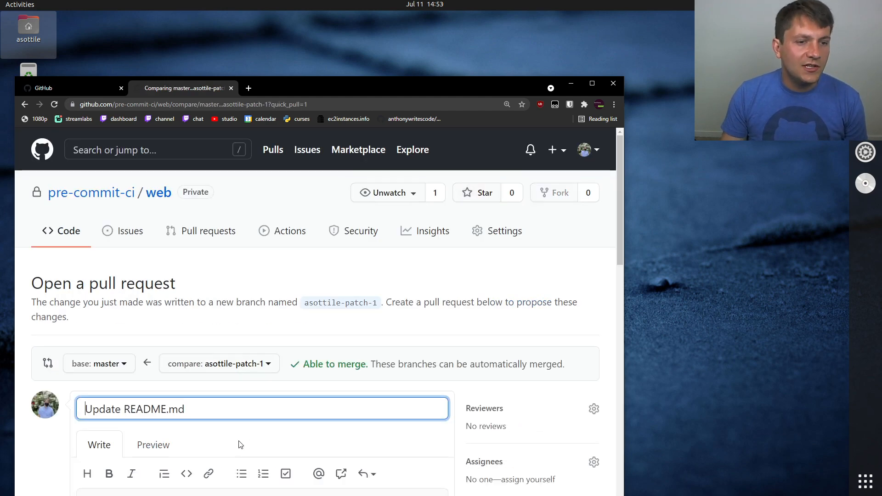
pyautogui.scroll(-3)
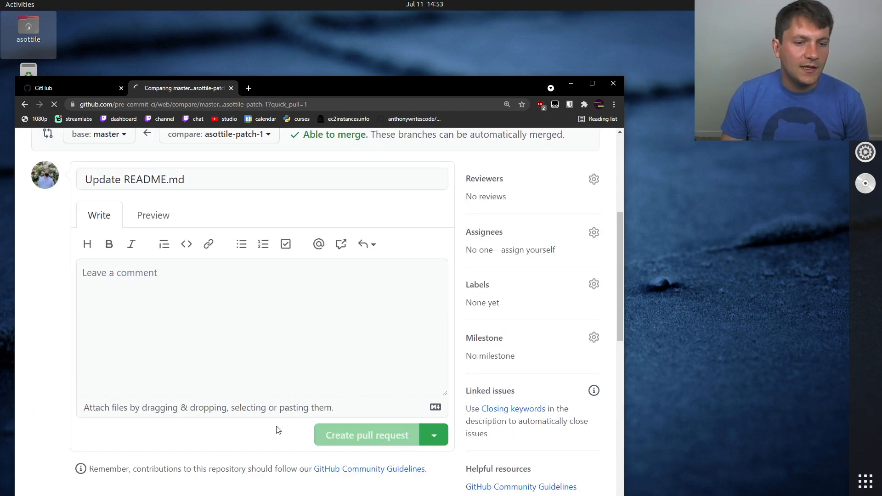
pyautogui.click(366, 435)
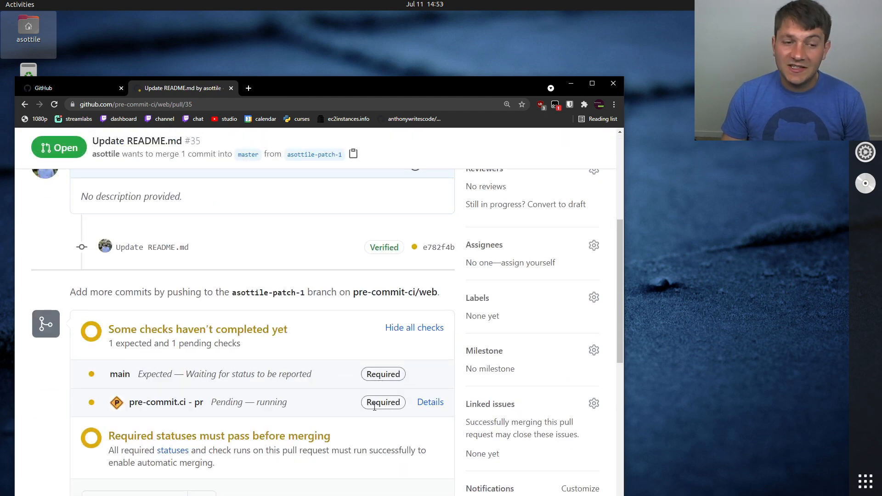
pyautogui.moveTo(388, 412)
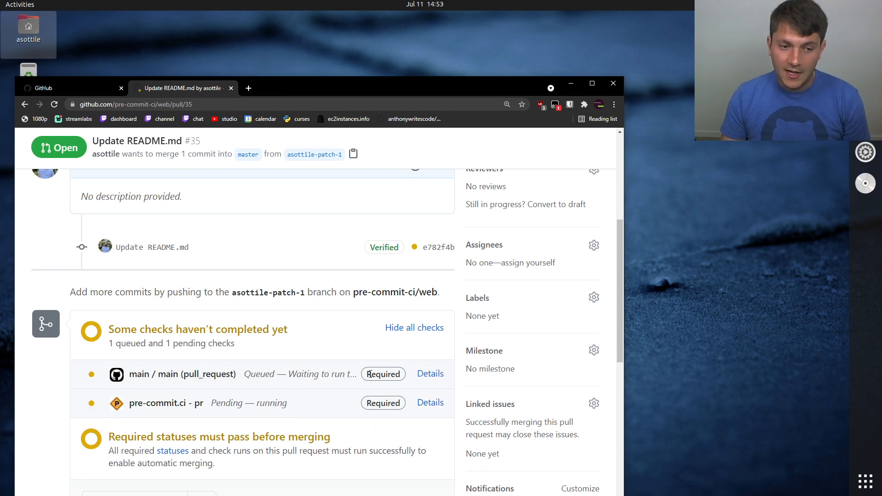
pyautogui.moveTo(101, 406)
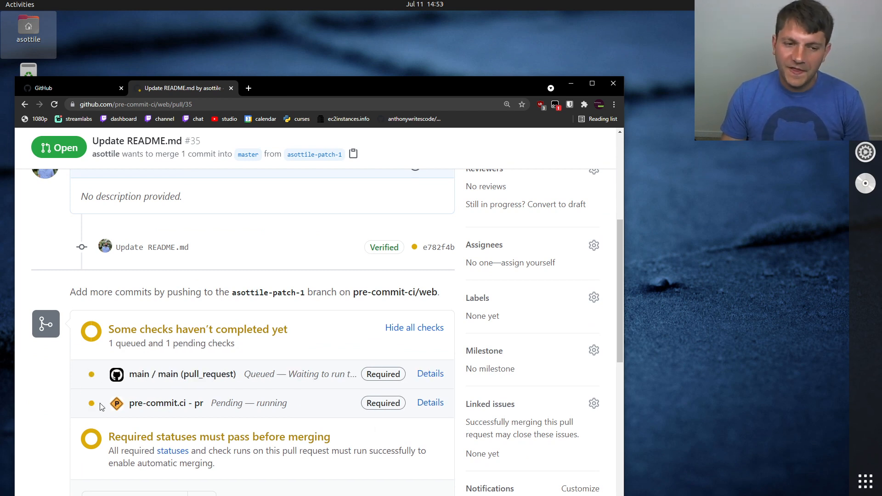
pyautogui.moveTo(95, 401)
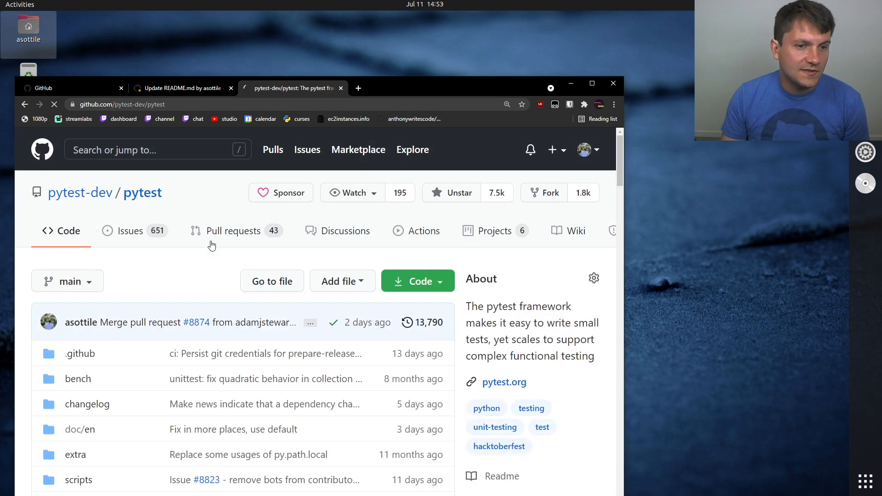
# Browse the pytest pull request list and open PR #8861 on DocTest line numbers.
pyautogui.click(233, 231)
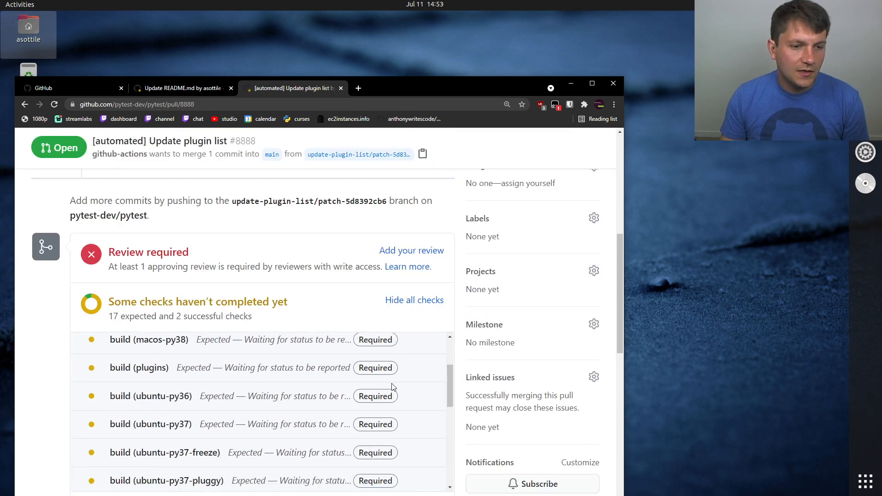
pyautogui.scroll(-3)
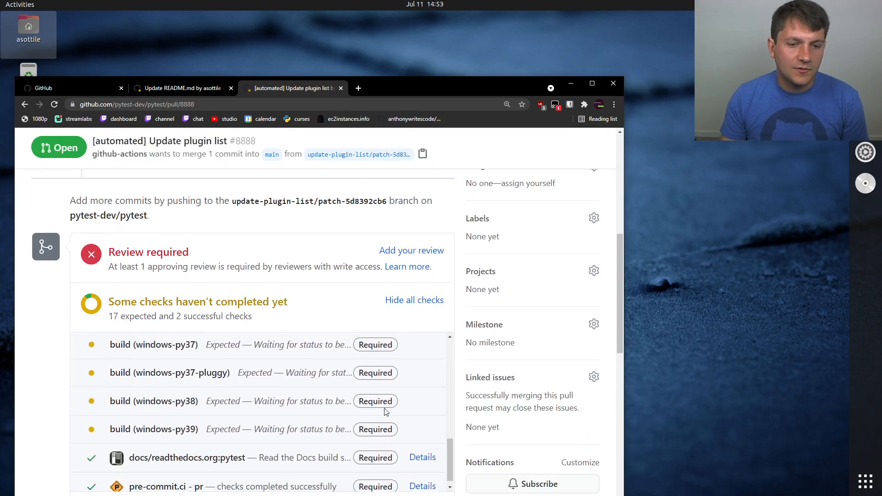
pyautogui.scroll(-3)
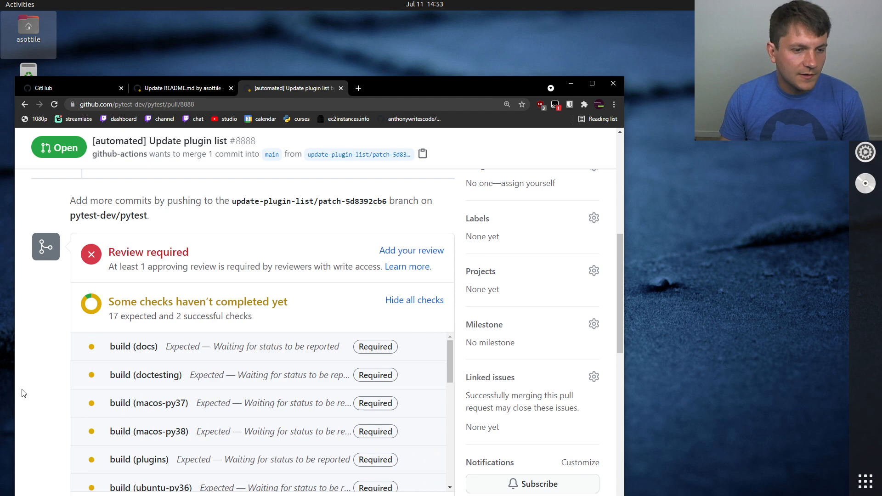
pyautogui.scroll(-3)
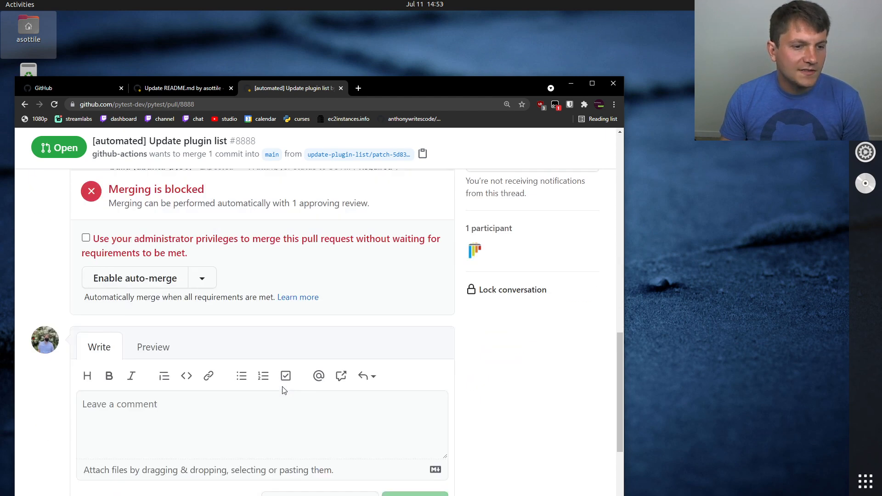
pyautogui.scroll(3)
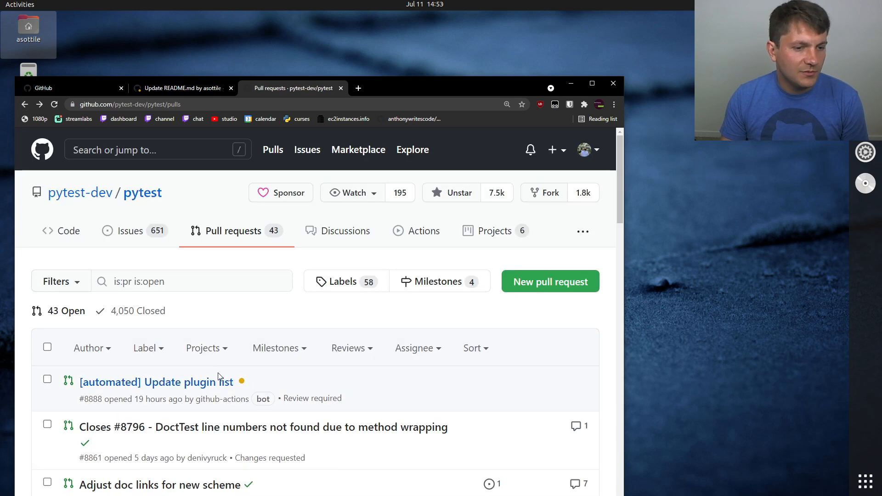
pyautogui.click(263, 427)
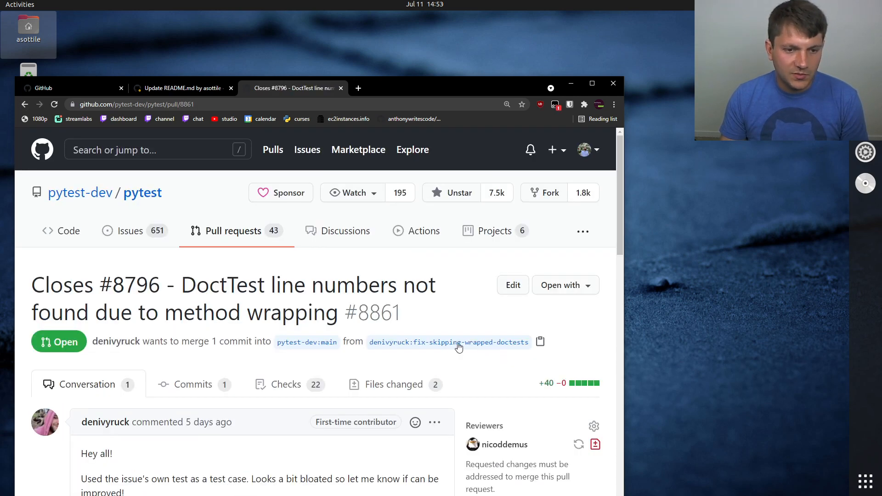
# Review PR #8861's full check list, where pre-commit.ci - pr is marked Required.
pyautogui.scroll(-3)
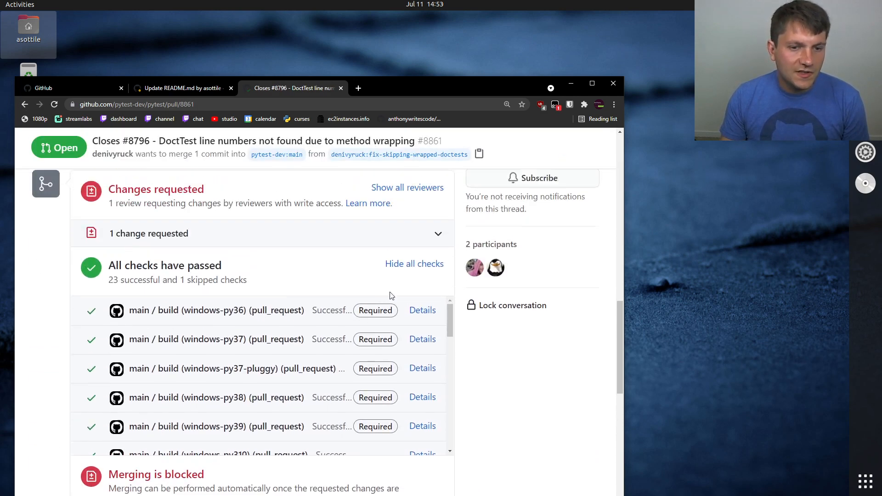
pyautogui.scroll(-3)
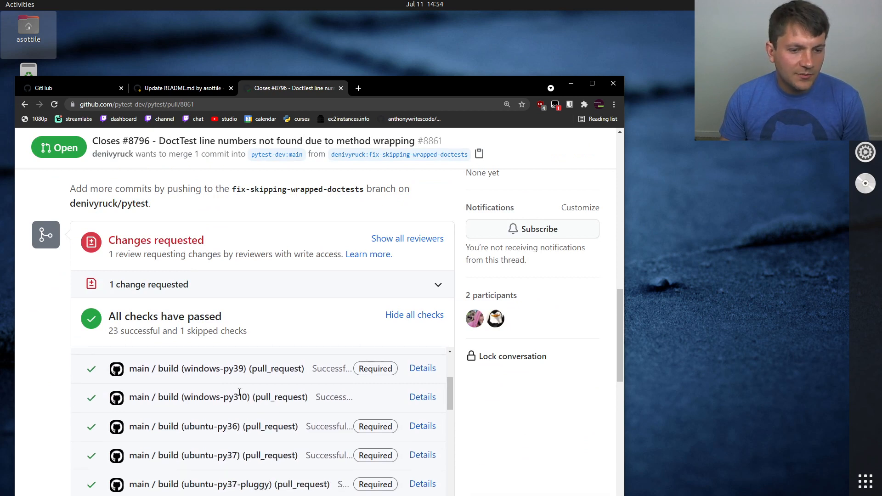
pyautogui.doubleClick(242, 396)
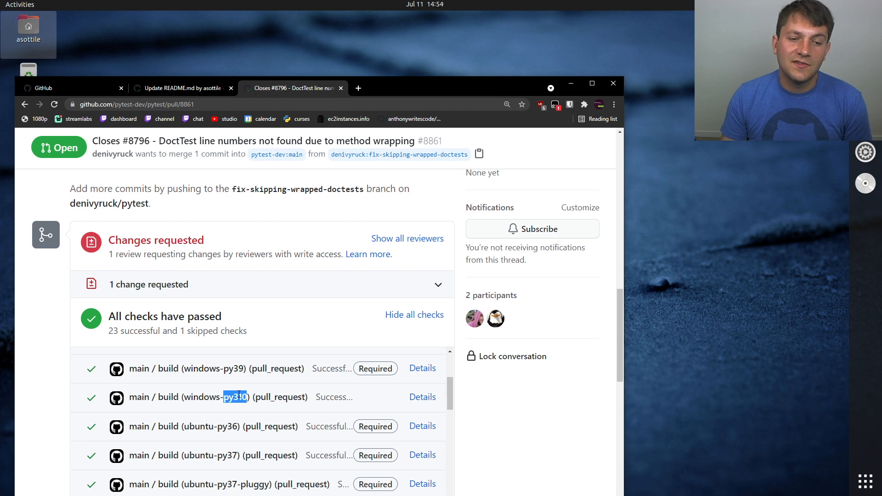
pyautogui.moveTo(348, 416)
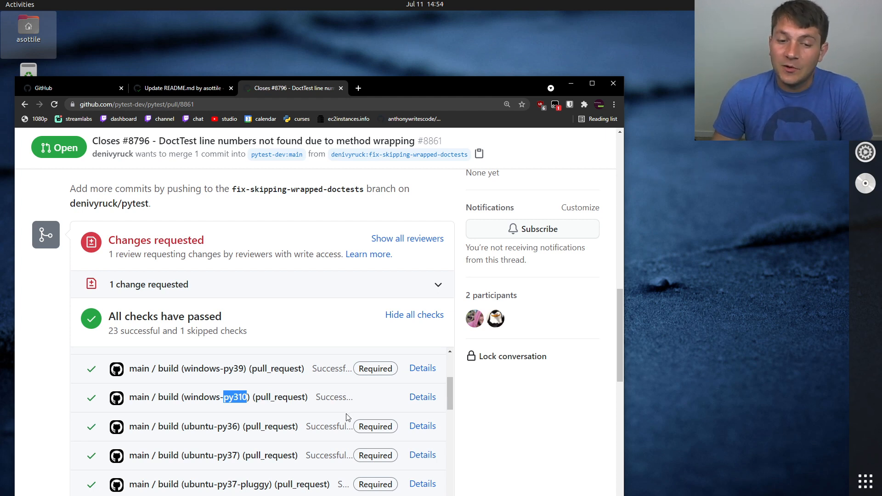
pyautogui.scroll(-3)
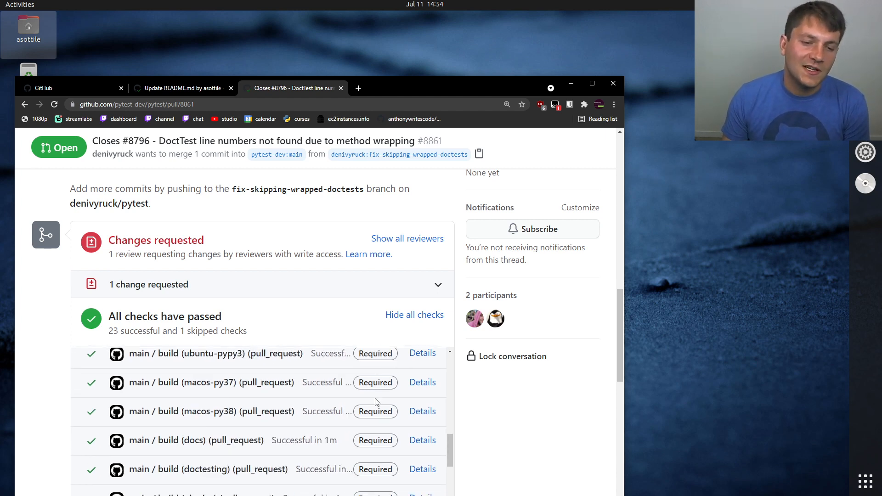
pyautogui.scroll(-3)
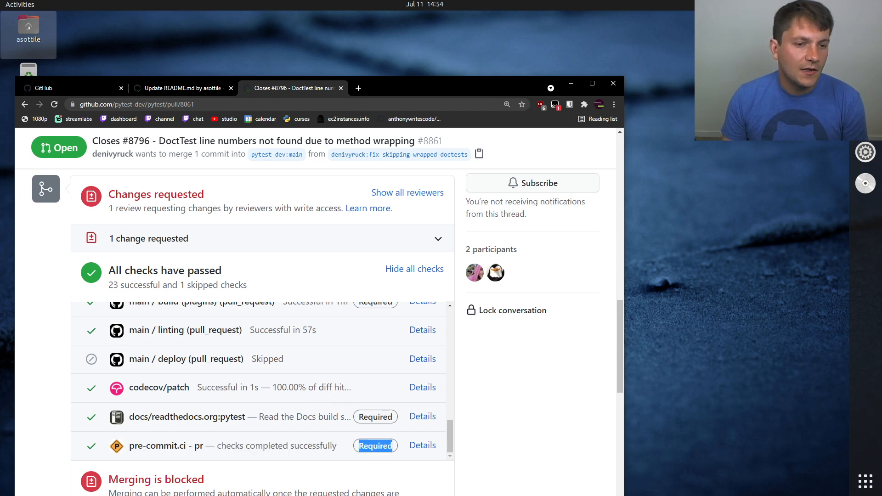
pyautogui.scroll(3)
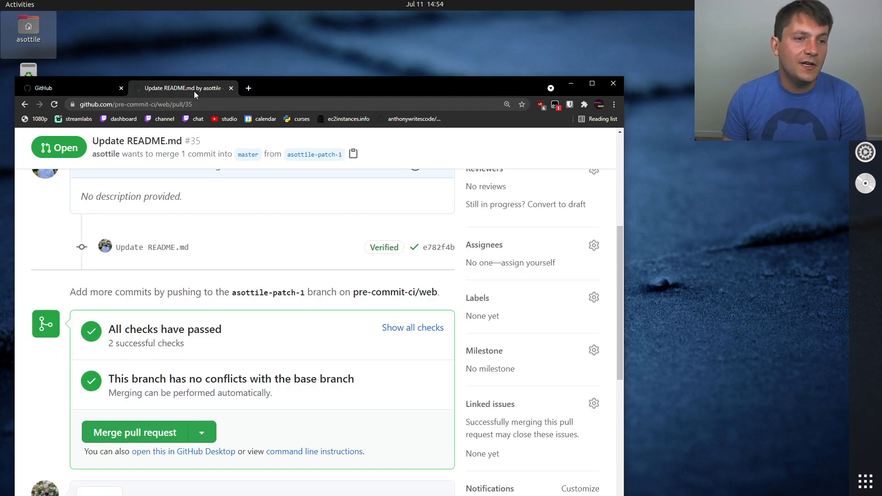
# Close pull request #35 'Update README.md' and delete its asottile-patch-1 branch.
pyautogui.scroll(-3)
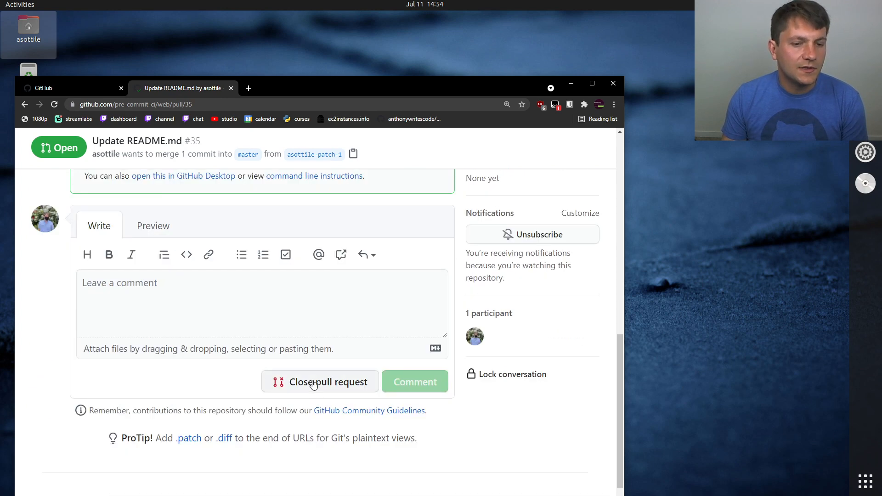
pyautogui.click(321, 382)
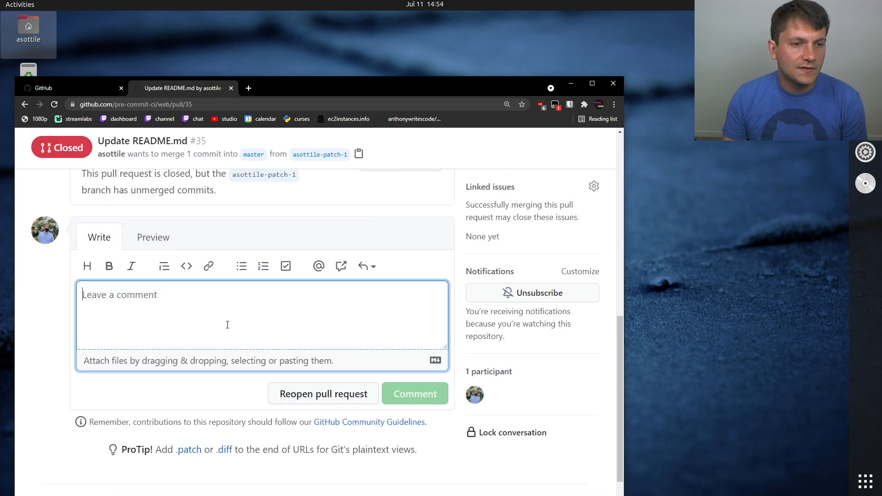
pyautogui.scroll(3)
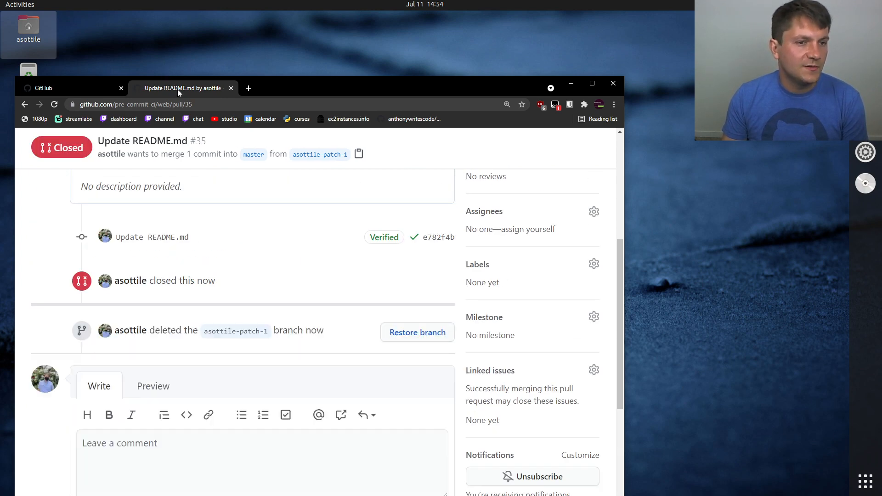
pyautogui.click(231, 88)
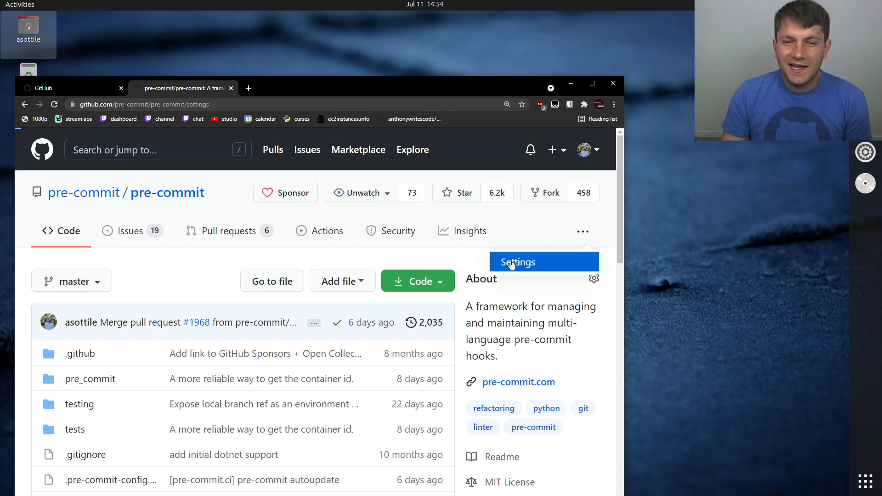
# Go to pre-commit/pre-commit's Branches settings and start a new branch protection rule.
pyautogui.click(516, 262)
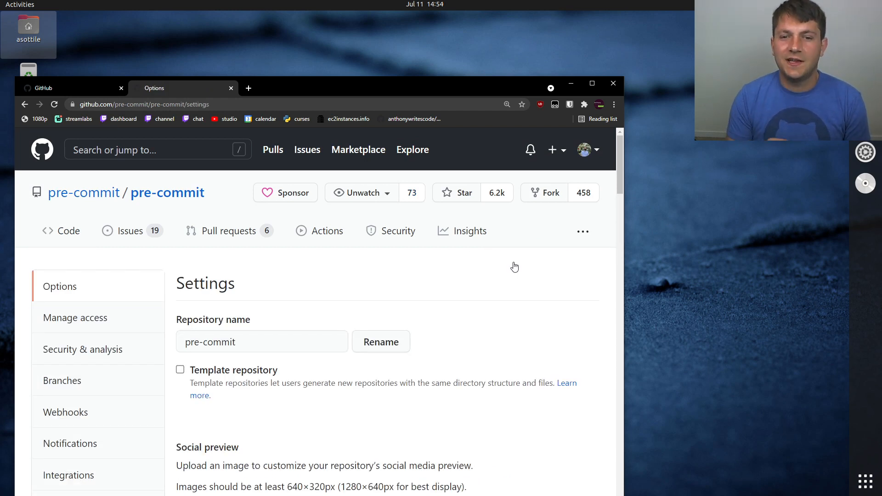
pyautogui.moveTo(460, 288)
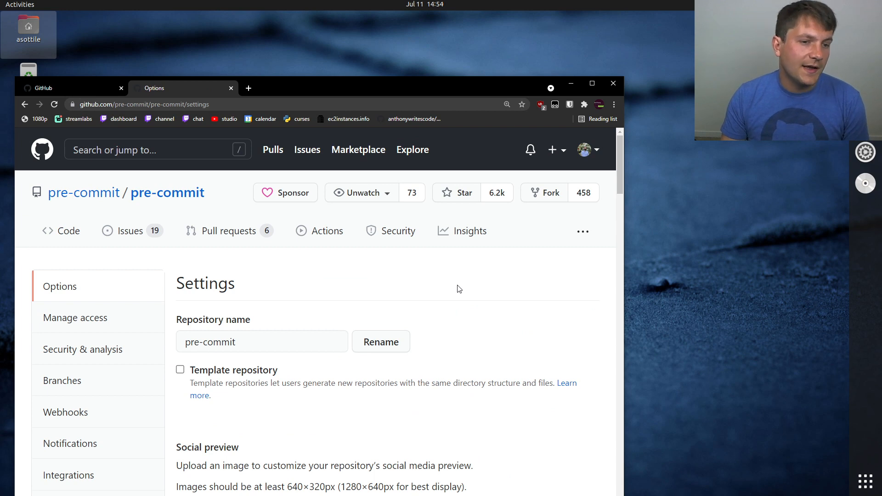
pyautogui.moveTo(376, 306)
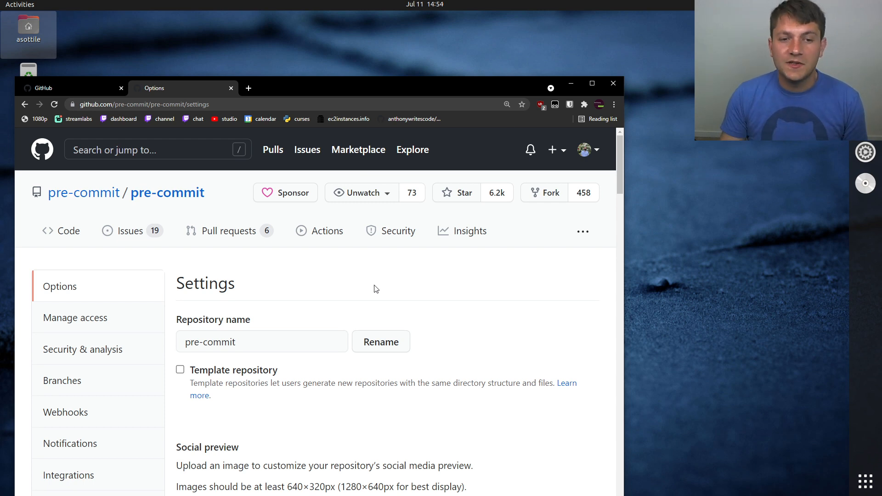
pyautogui.moveTo(348, 284)
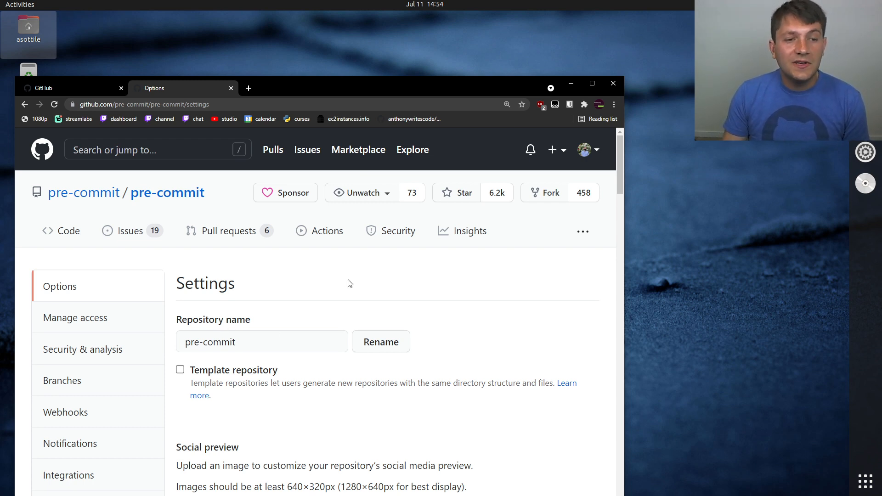
pyautogui.click(62, 381)
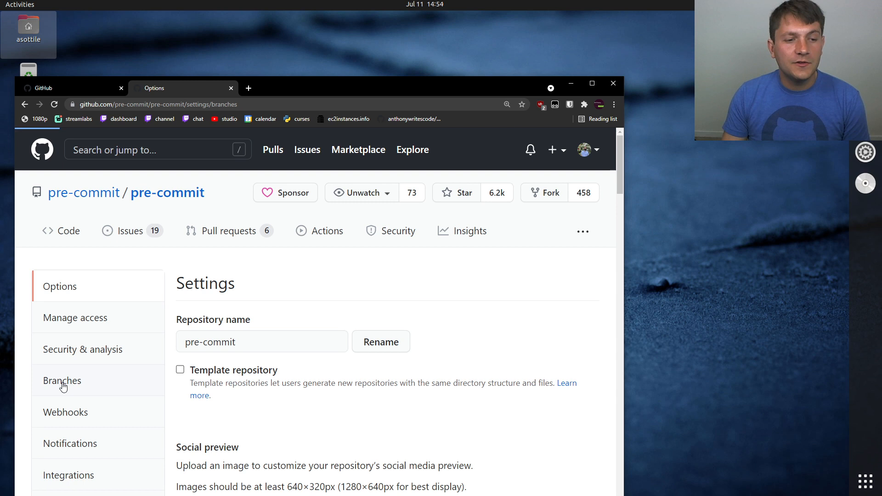
pyautogui.click(62, 381)
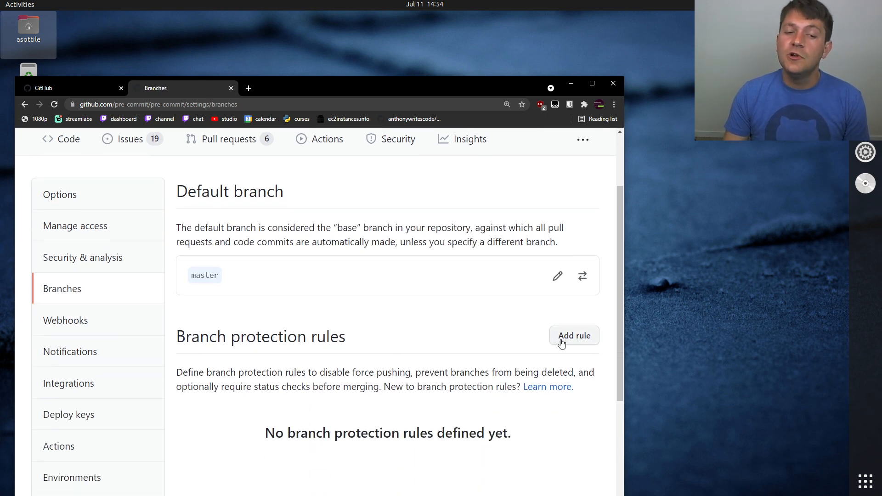
pyautogui.click(574, 336)
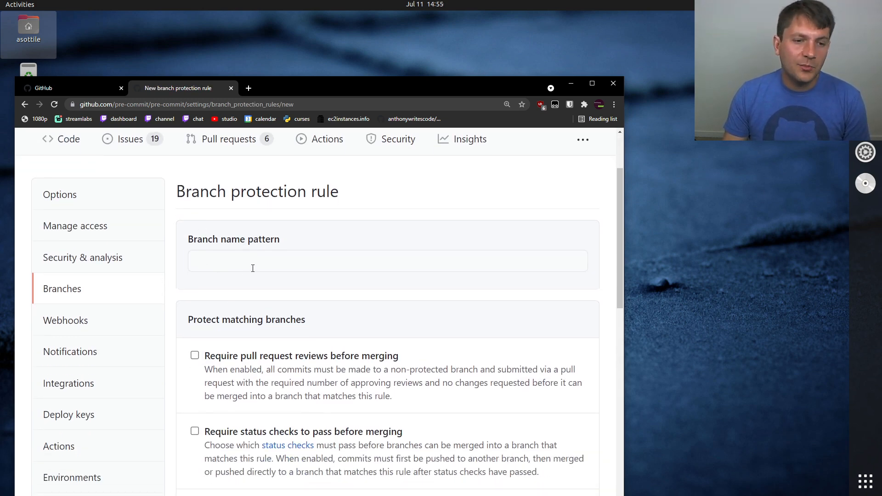
# Set the rule's branch name pattern to master and look over the protection options.
pyautogui.write('ma')
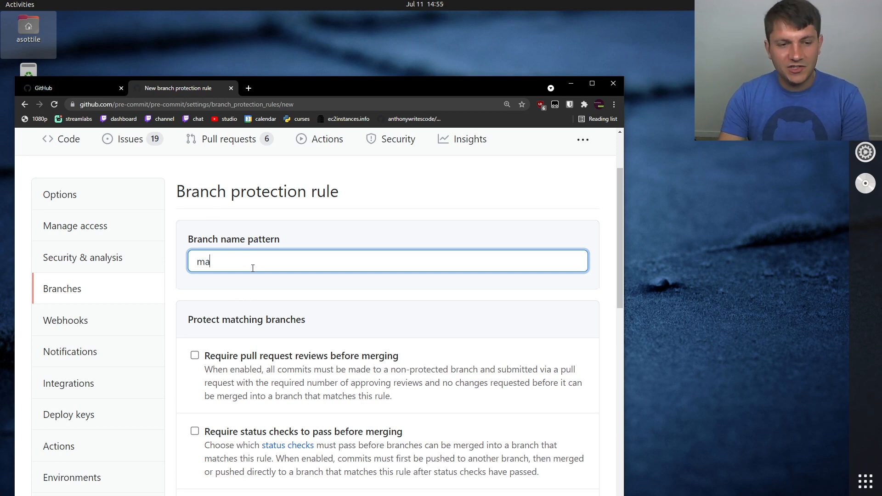
pyautogui.write('ster')
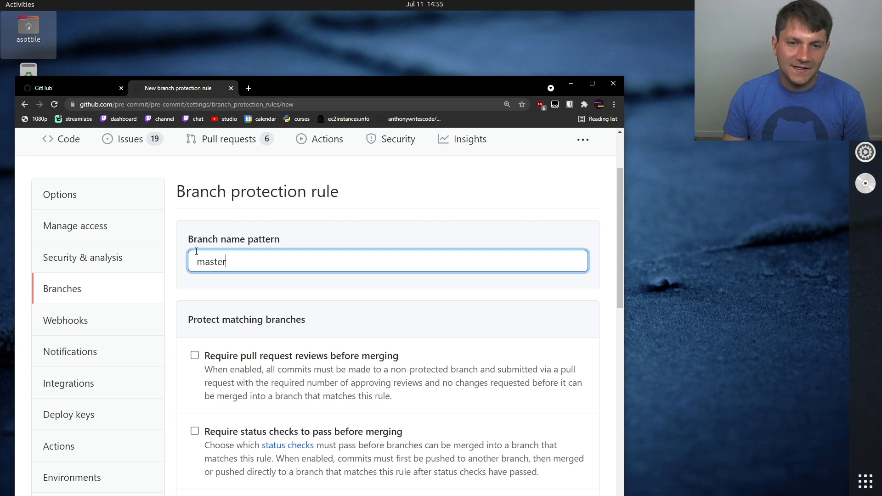
pyautogui.moveTo(281, 304)
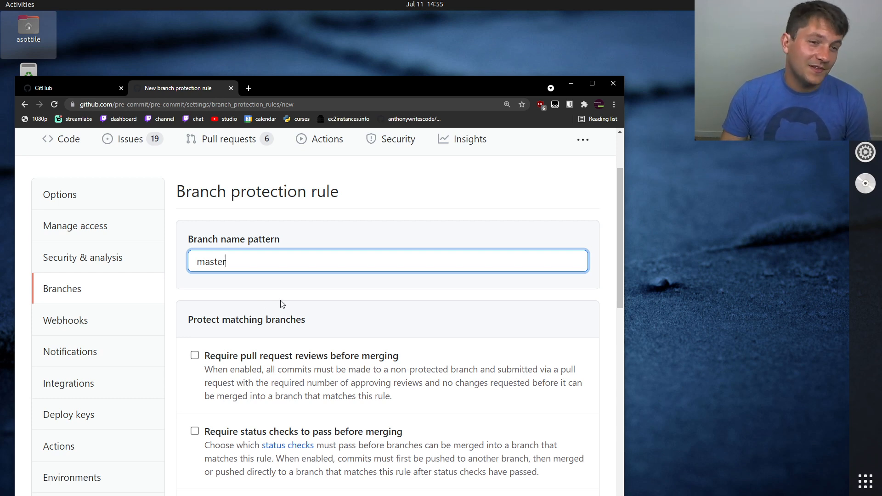
pyautogui.scroll(-3)
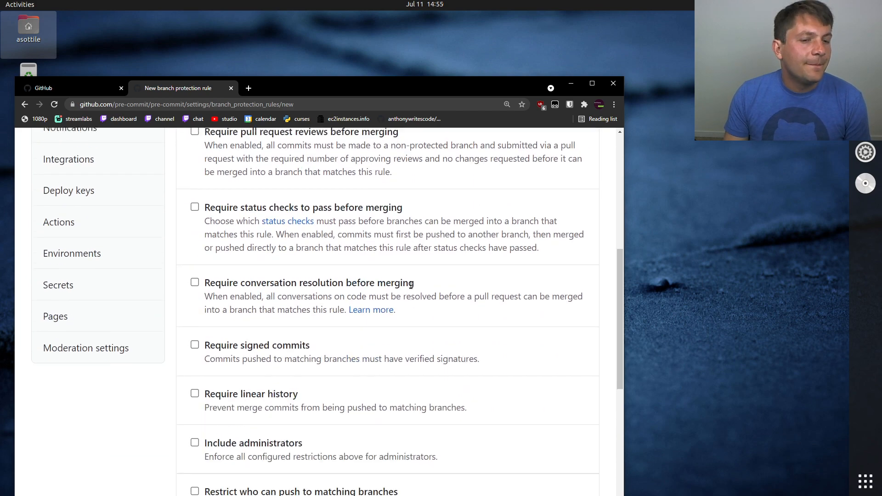
pyautogui.scroll(3)
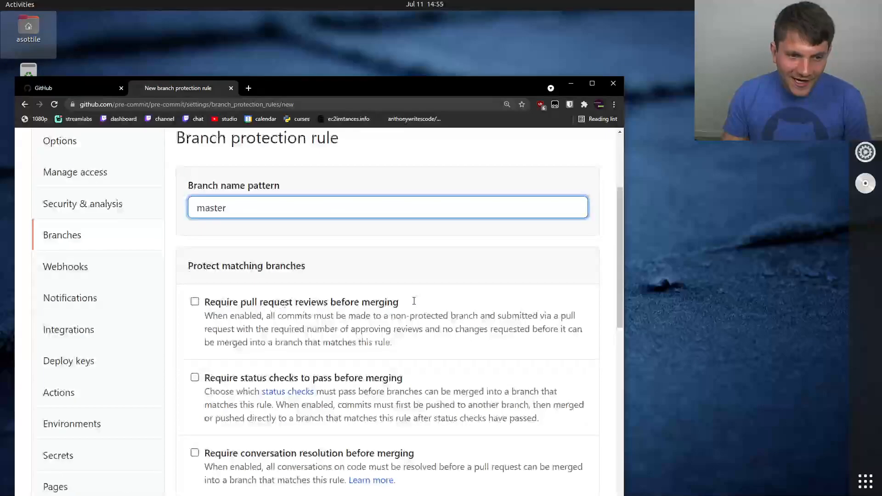
pyautogui.scroll(-3)
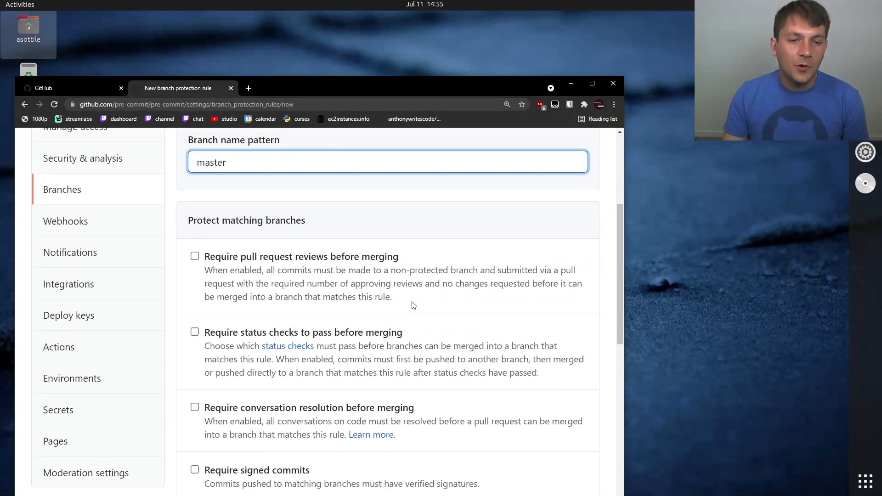
pyautogui.moveTo(193, 336)
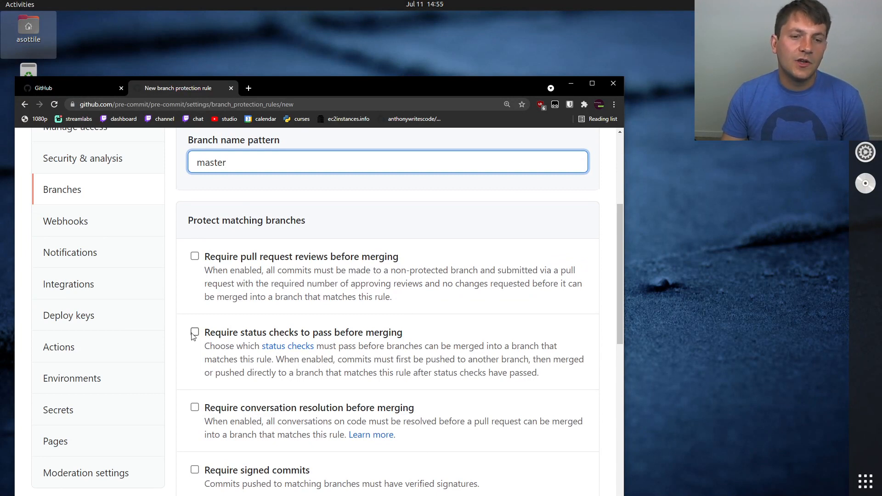
# Require status checks before merging, adding pre-commit.pre-commit alongside pre-commit.ci - pr.
pyautogui.click(194, 333)
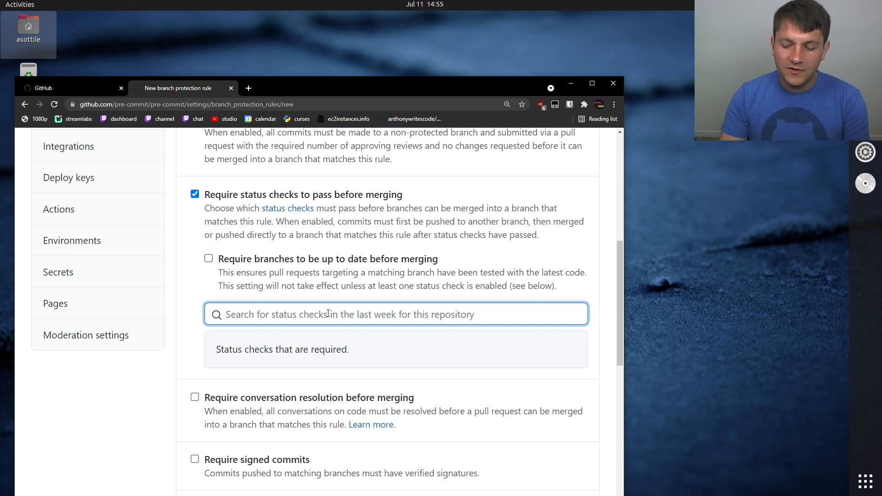
pyautogui.write('p')
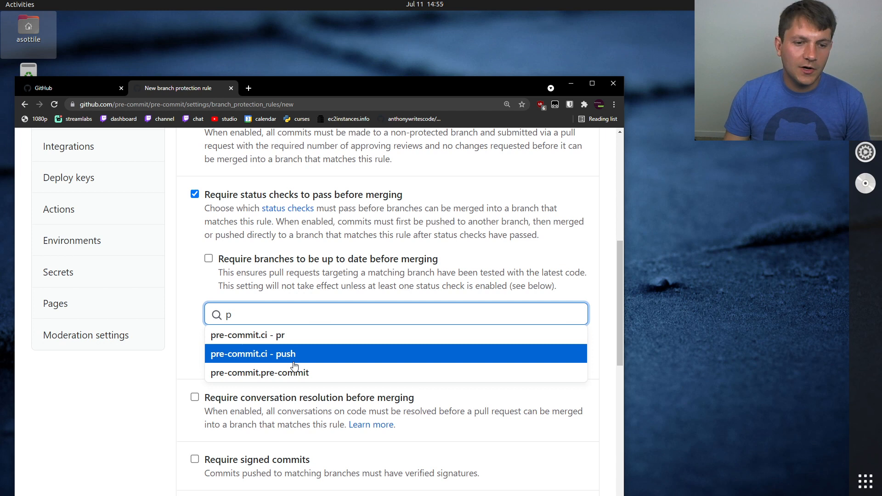
pyautogui.moveTo(272, 280)
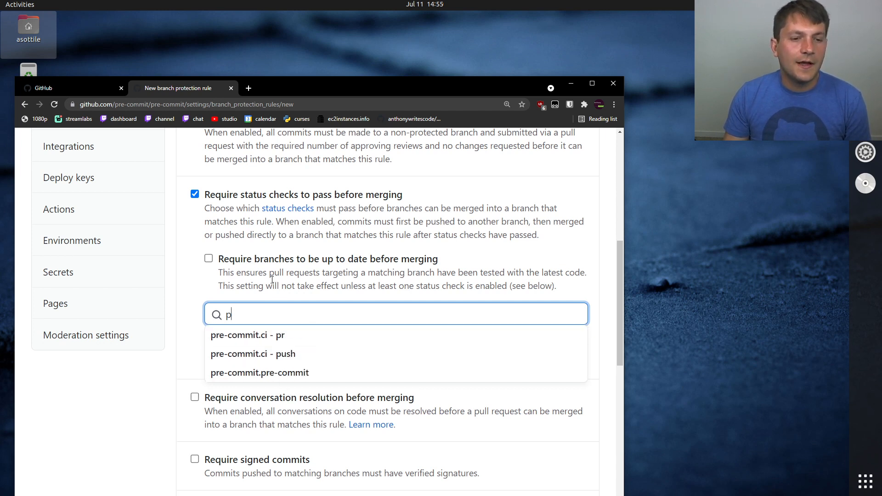
pyautogui.moveTo(246, 334)
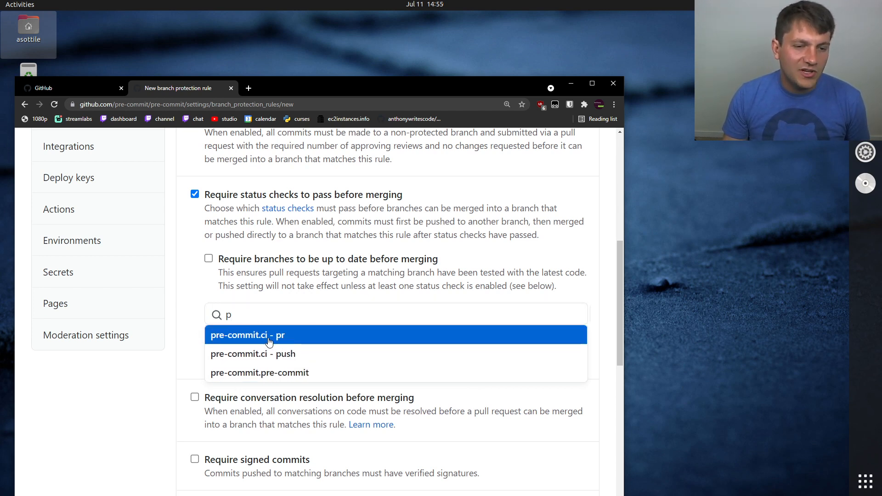
pyautogui.click(247, 335)
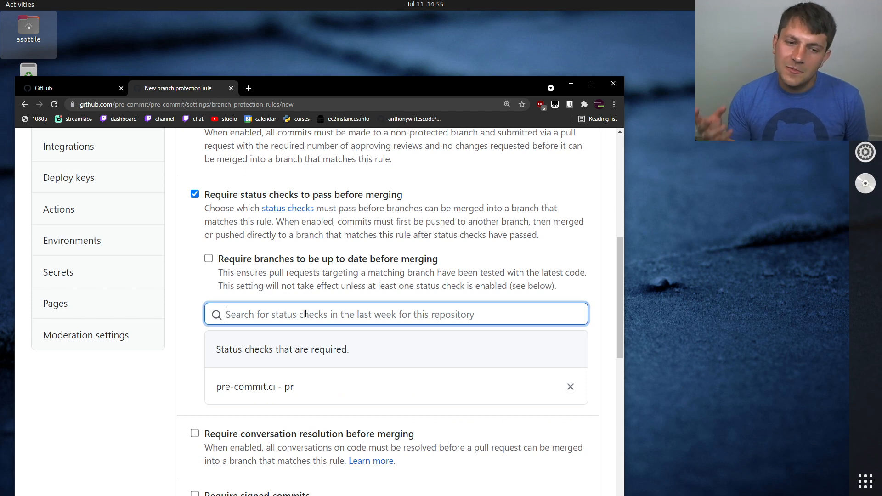
pyautogui.write('p')
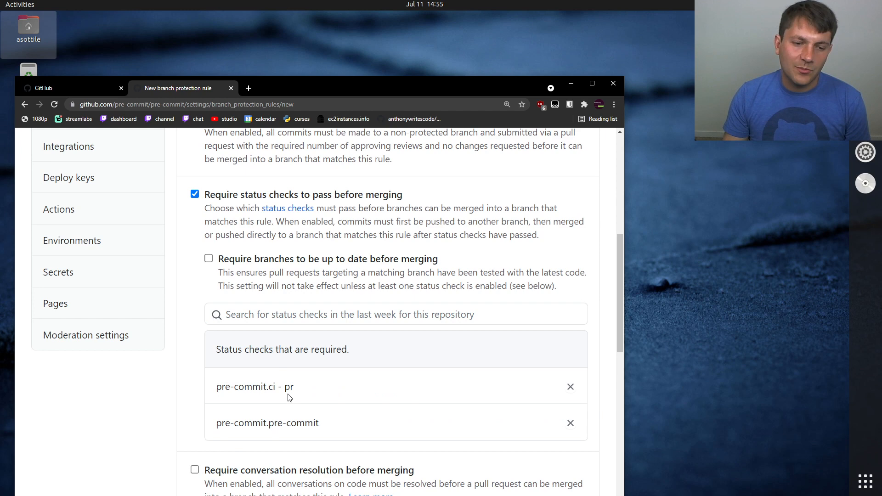
pyautogui.doubleClick(267, 423)
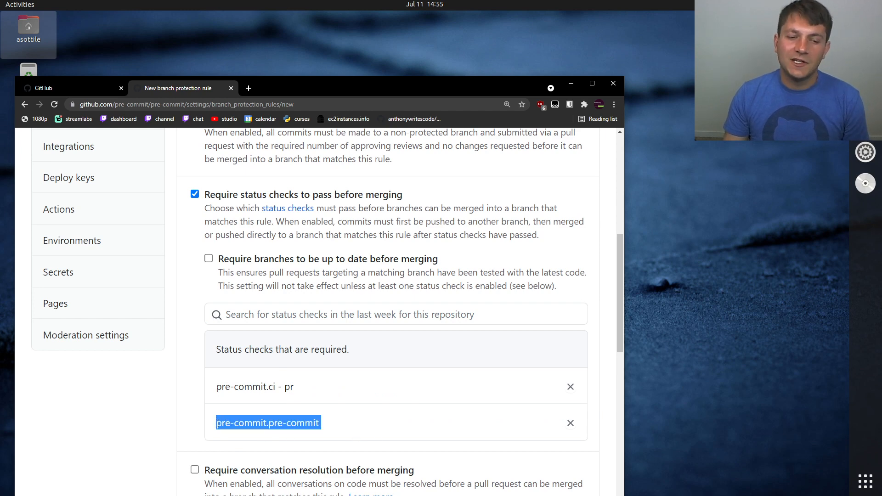
pyautogui.moveTo(299, 394)
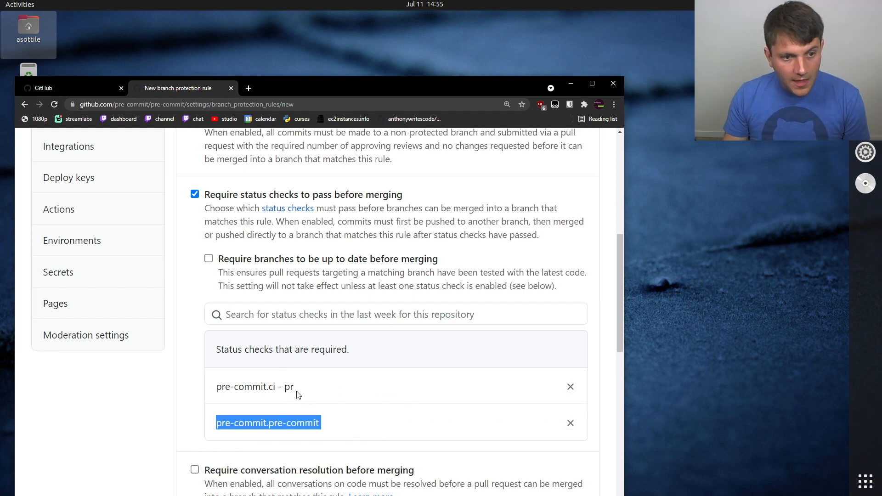
pyautogui.scroll(-3)
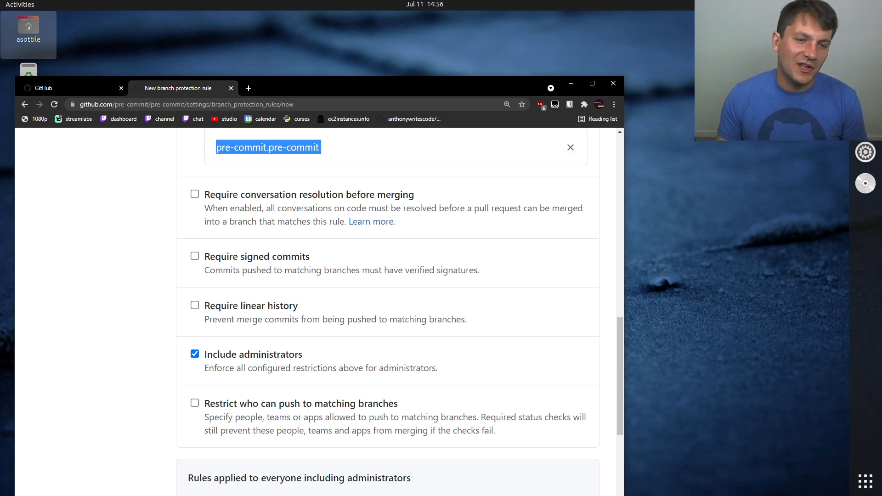
pyautogui.moveTo(146, 356)
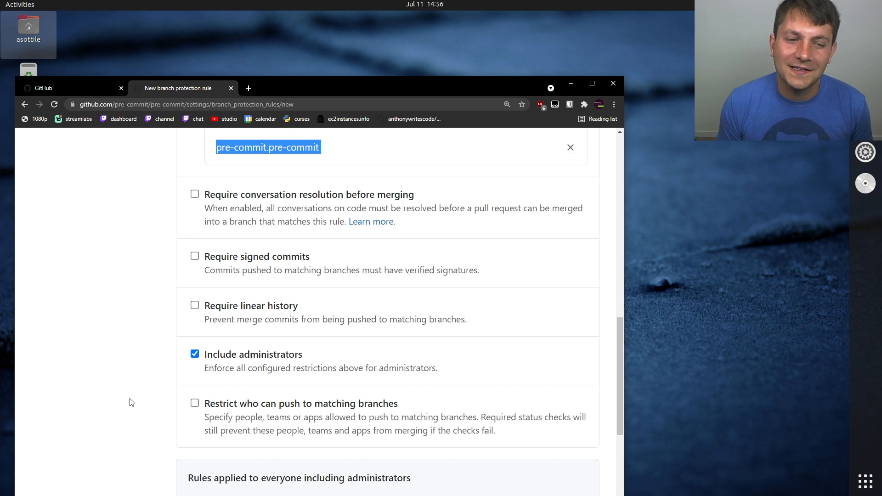
pyautogui.moveTo(238, 353)
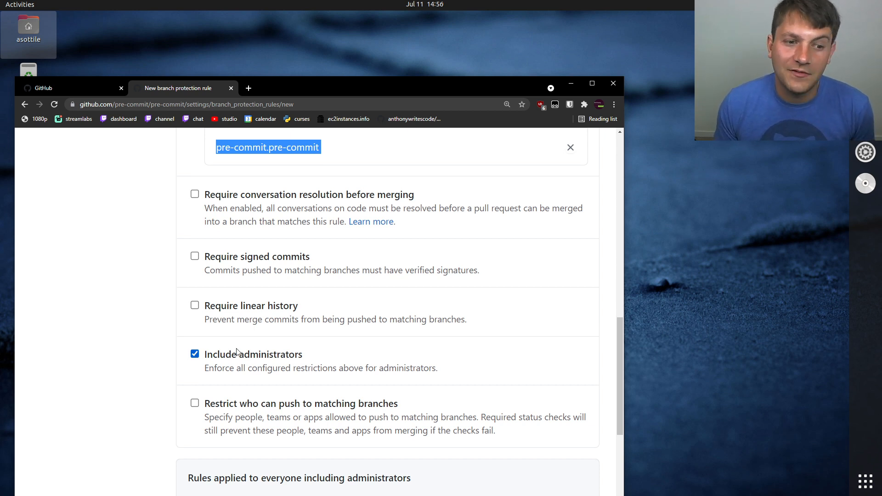
pyautogui.moveTo(229, 346)
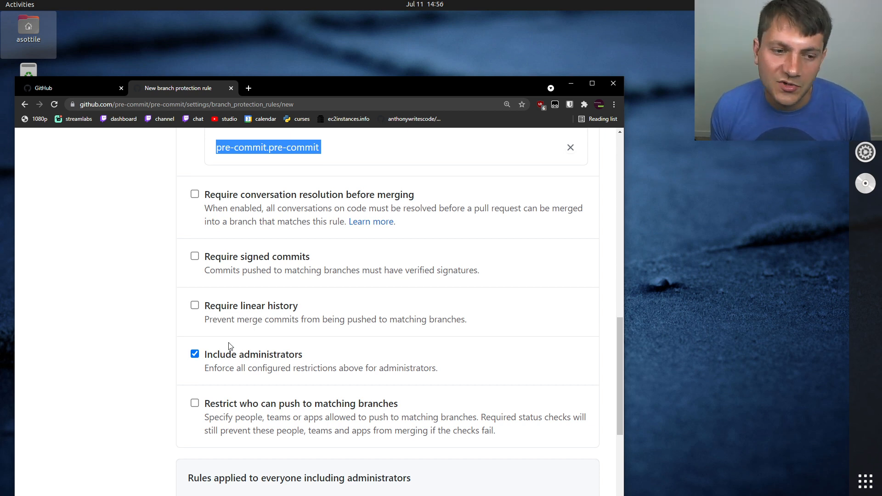
pyautogui.scroll(-3)
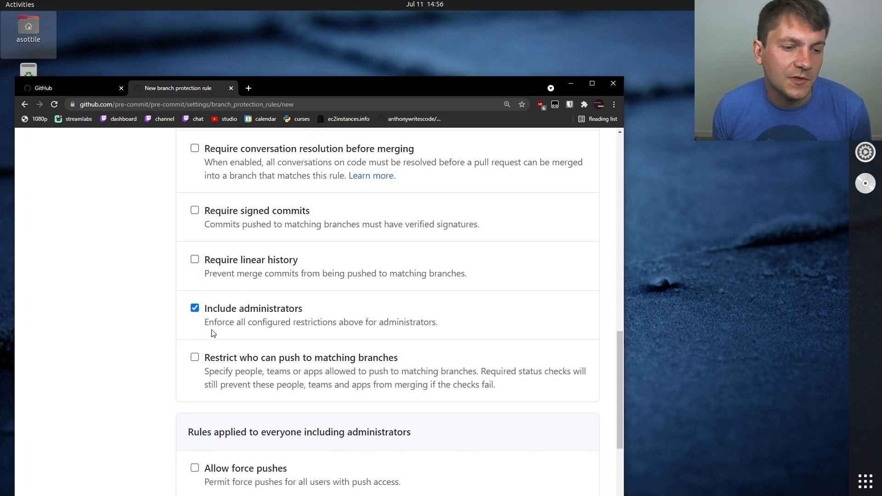
pyautogui.moveTo(144, 376)
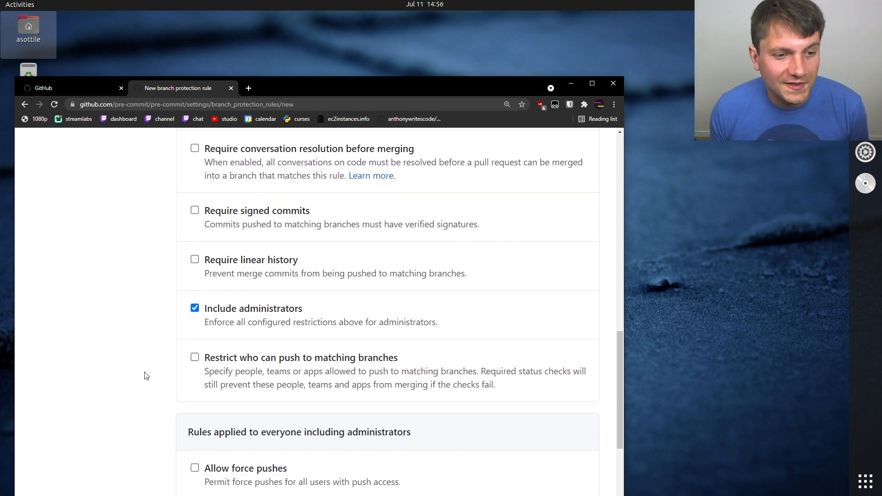
pyautogui.scroll(-3)
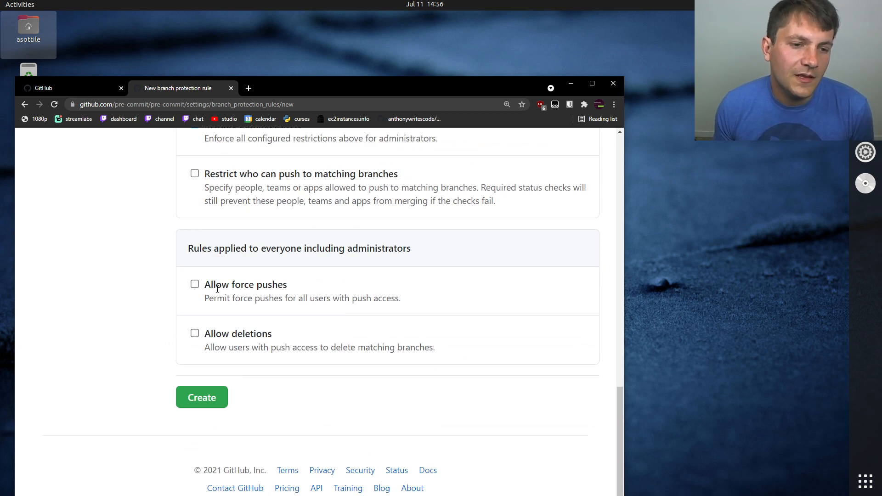
pyautogui.moveTo(291, 339)
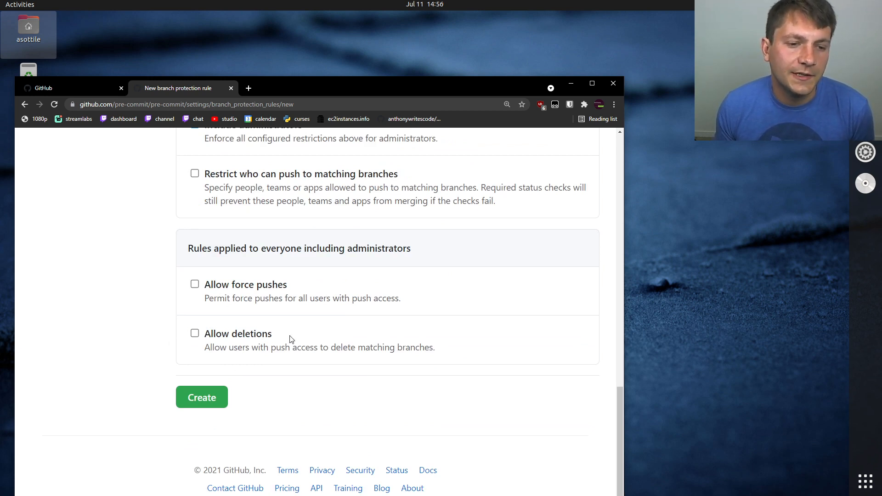
pyautogui.moveTo(315, 369)
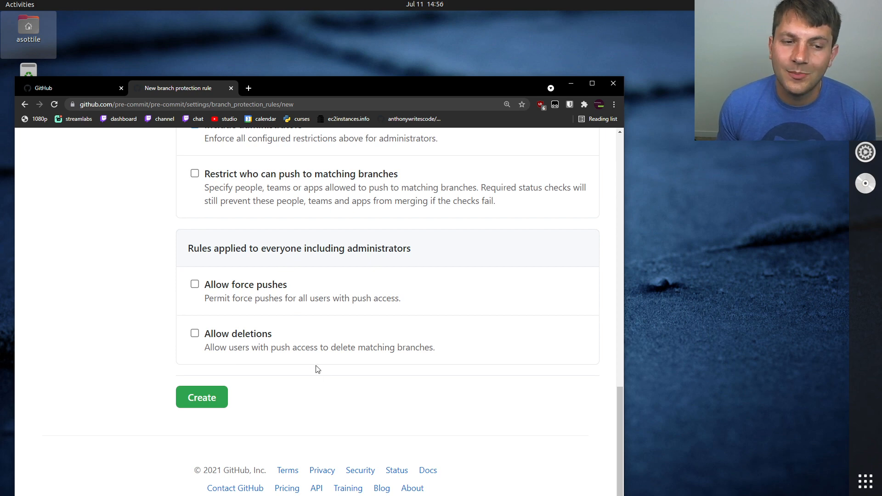
pyautogui.moveTo(317, 342)
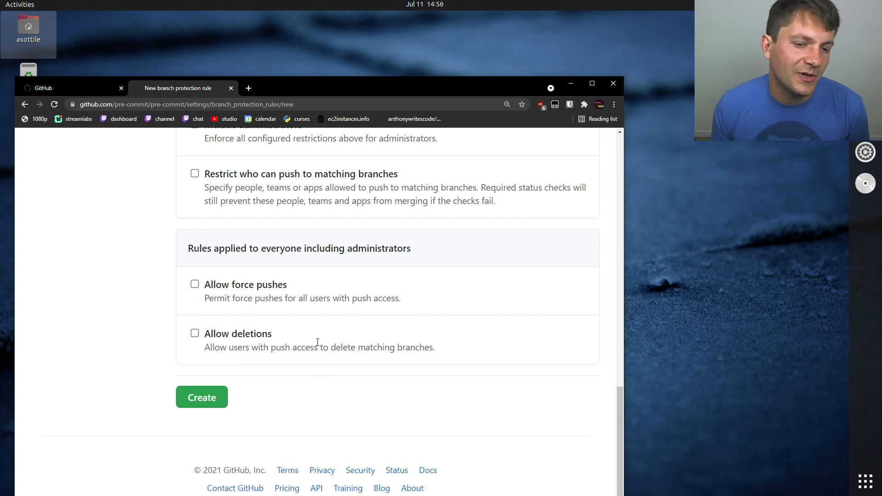
pyautogui.moveTo(219, 439)
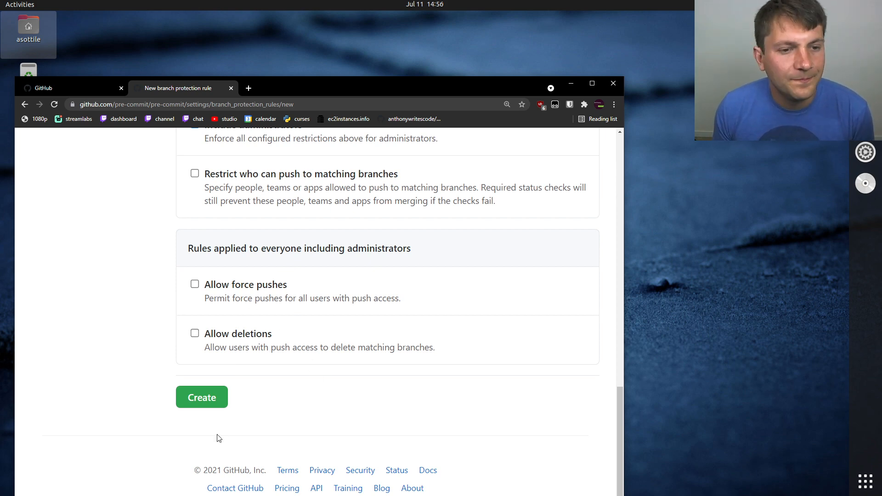
# Create the master protection rule with password confirmation and return to branch settings.
pyautogui.click(201, 397)
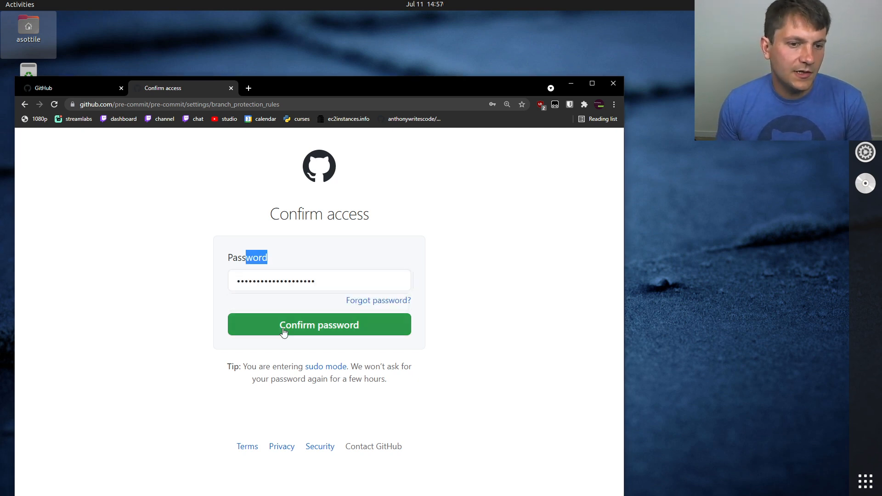
pyautogui.click(319, 325)
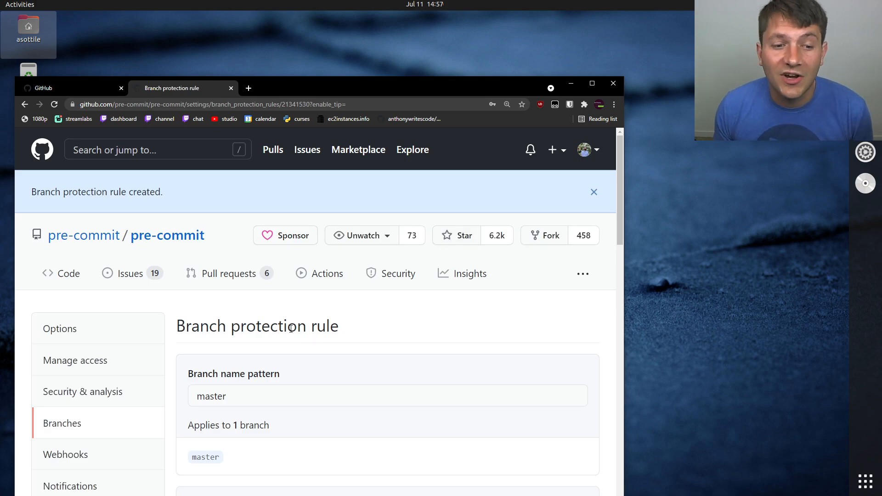
pyautogui.scroll(-3)
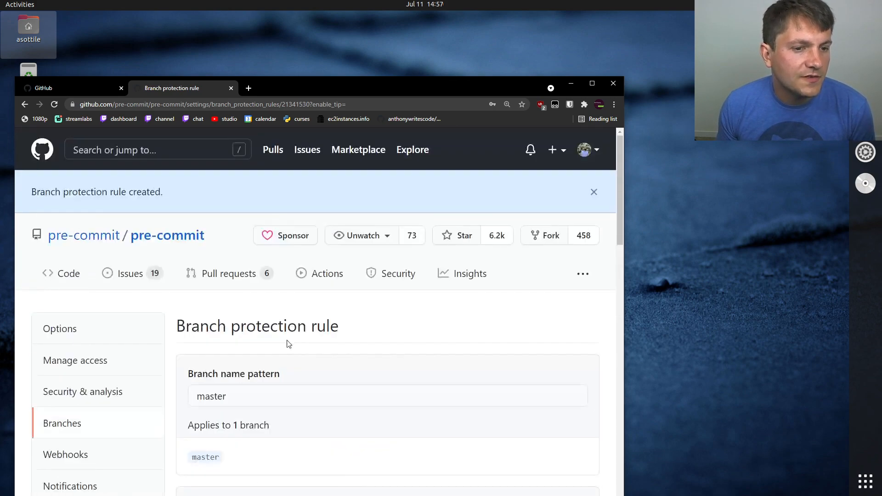
pyautogui.click(62, 423)
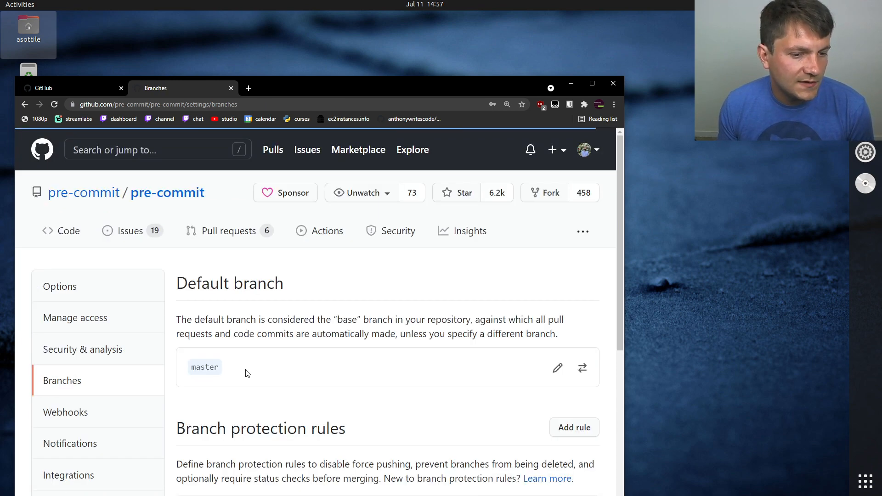
pyautogui.scroll(-3)
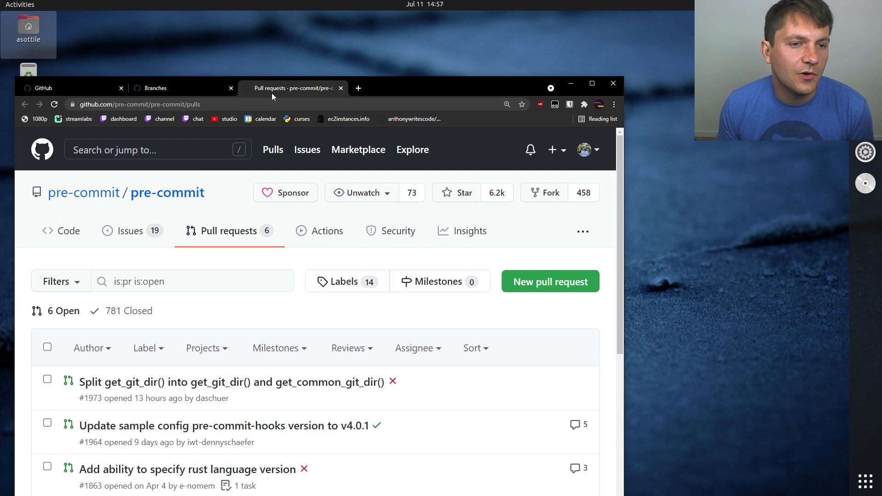
# Show PR #1973 blocked by a failing required check, then delete the master protection rule.
pyautogui.click(230, 381)
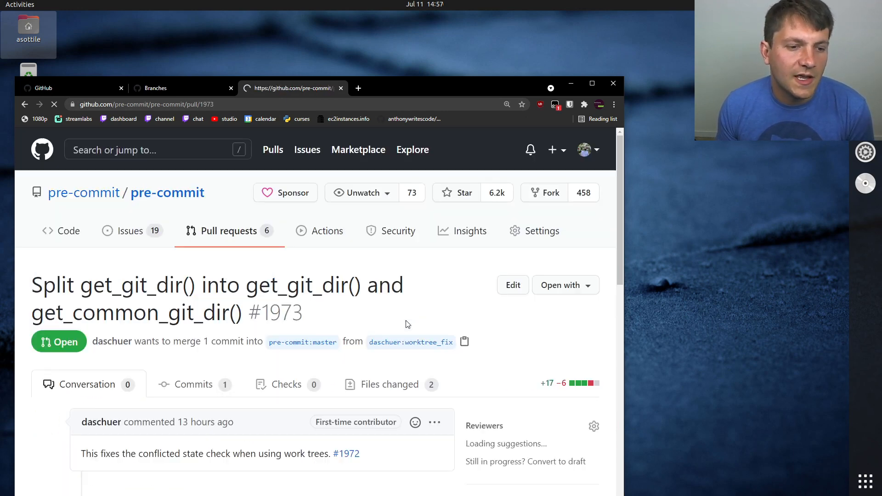
pyautogui.scroll(-3)
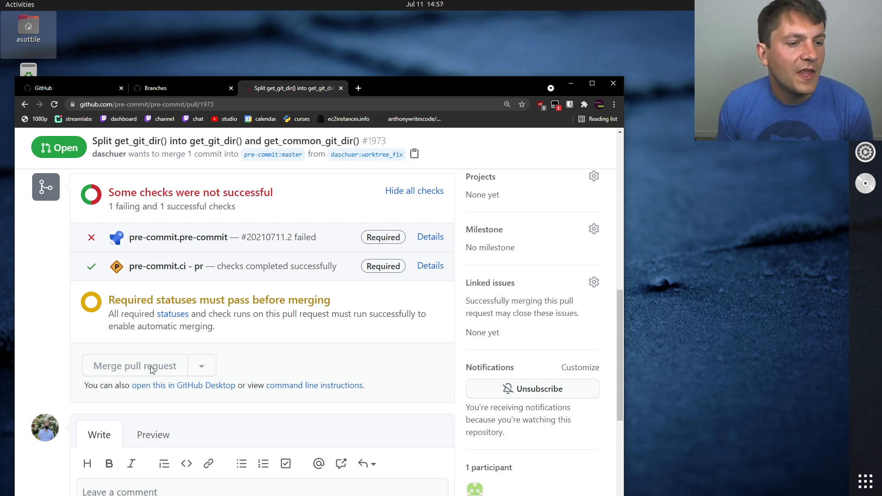
pyautogui.moveTo(258, 322)
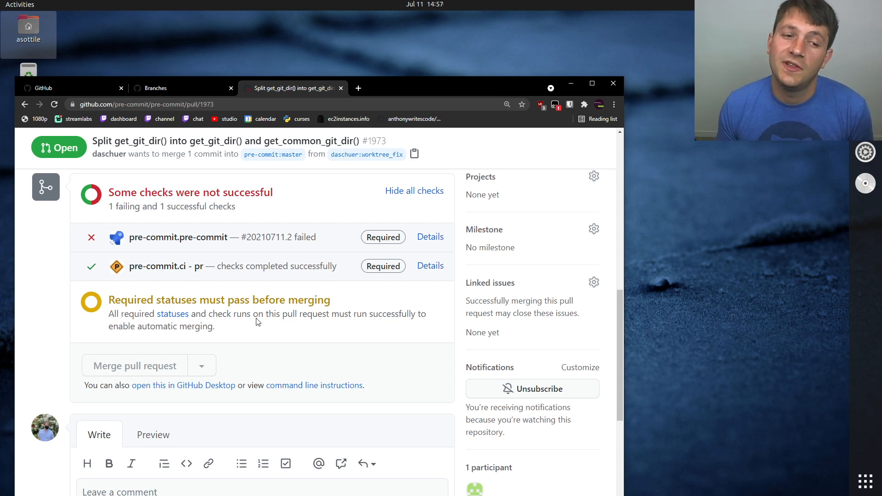
pyautogui.moveTo(293, 87)
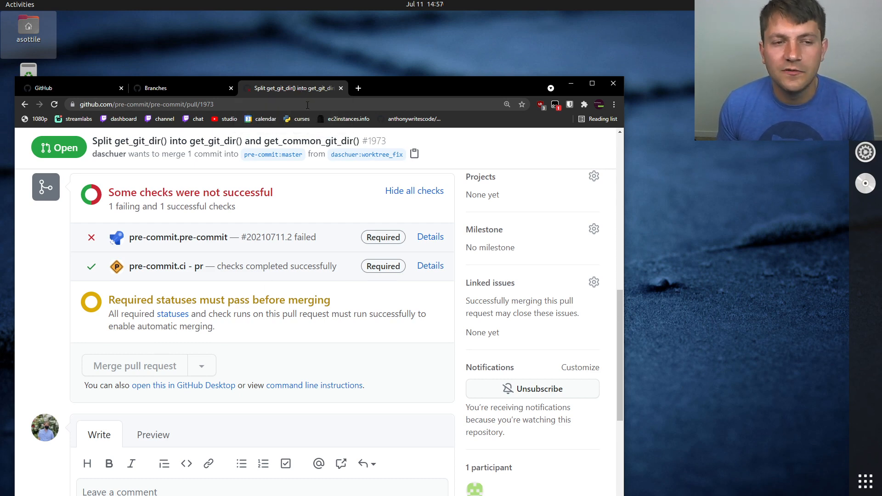
pyautogui.click(340, 88)
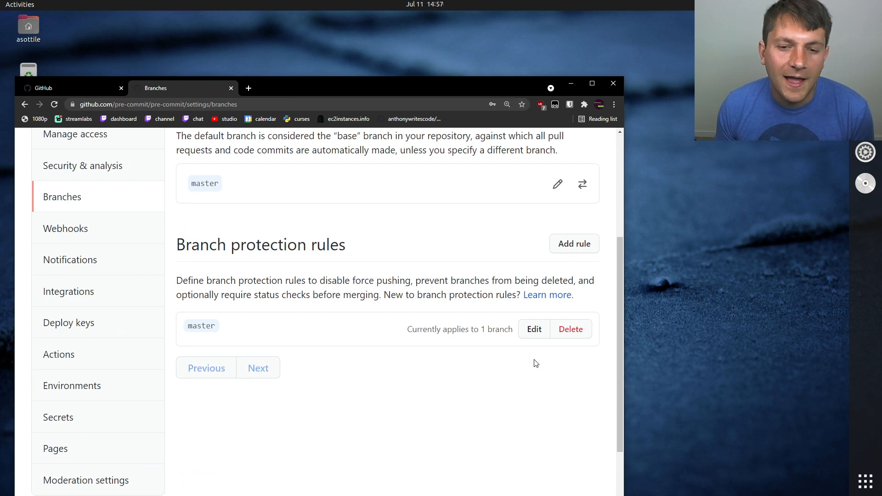
pyautogui.click(570, 329)
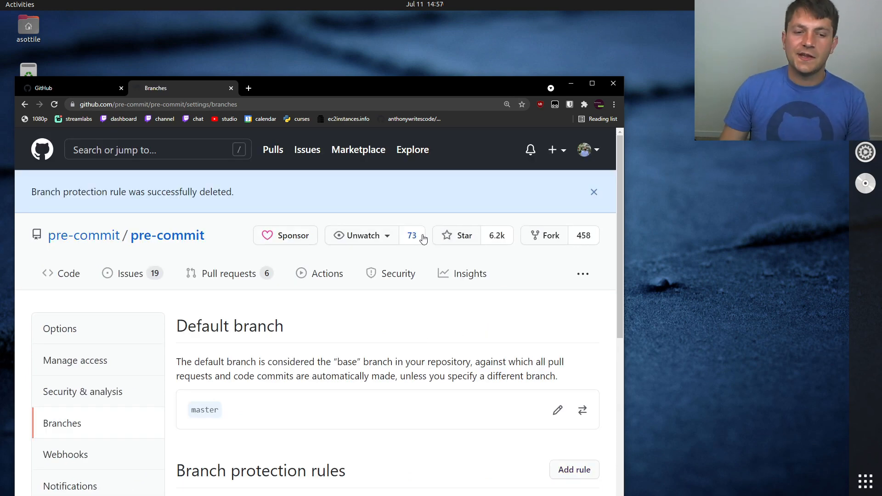